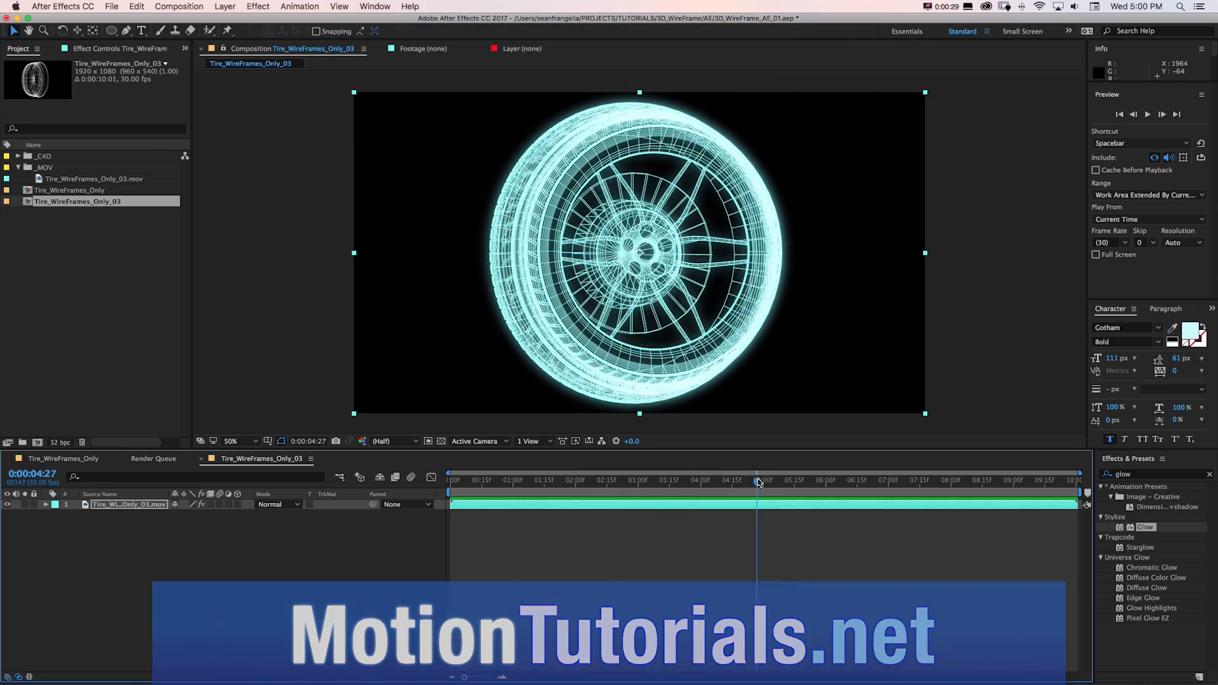
- Preview the finished glowing blue wireframe tire composition in After Effects
{"action": "left_click", "coordinate": [854, 482]}
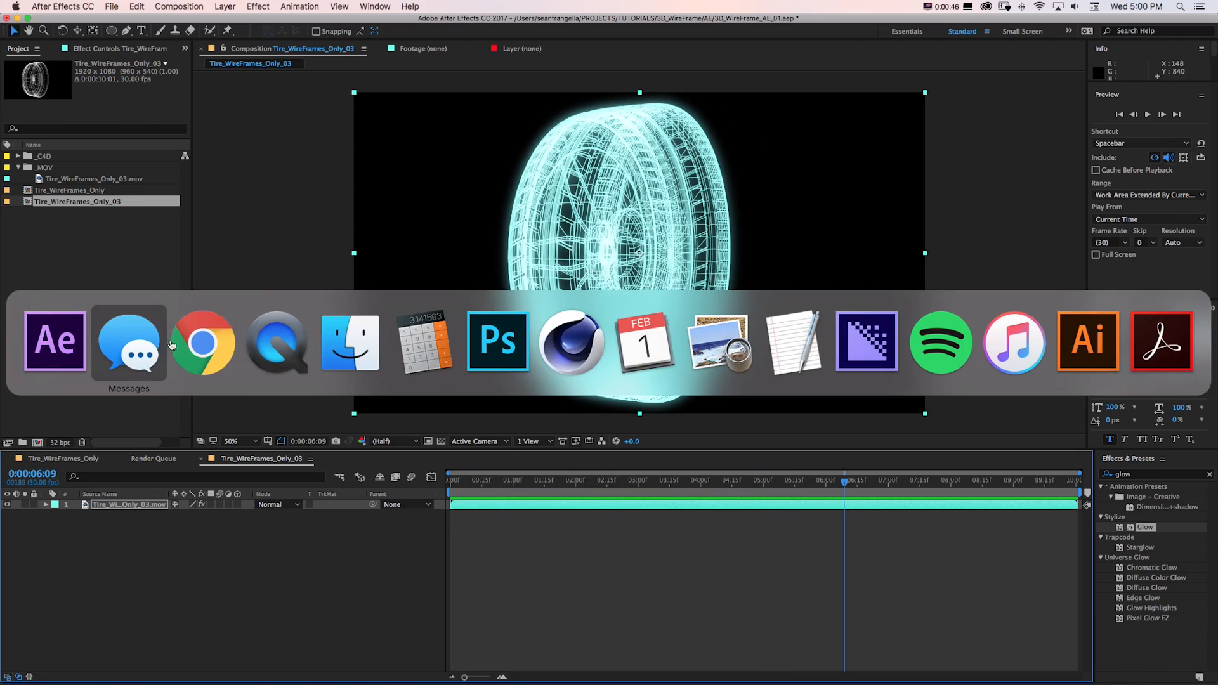
- Switch to Cinema 4D and bring up the generator object list for the wheel scene
{"action": "left_click", "coordinate": [571, 343]}
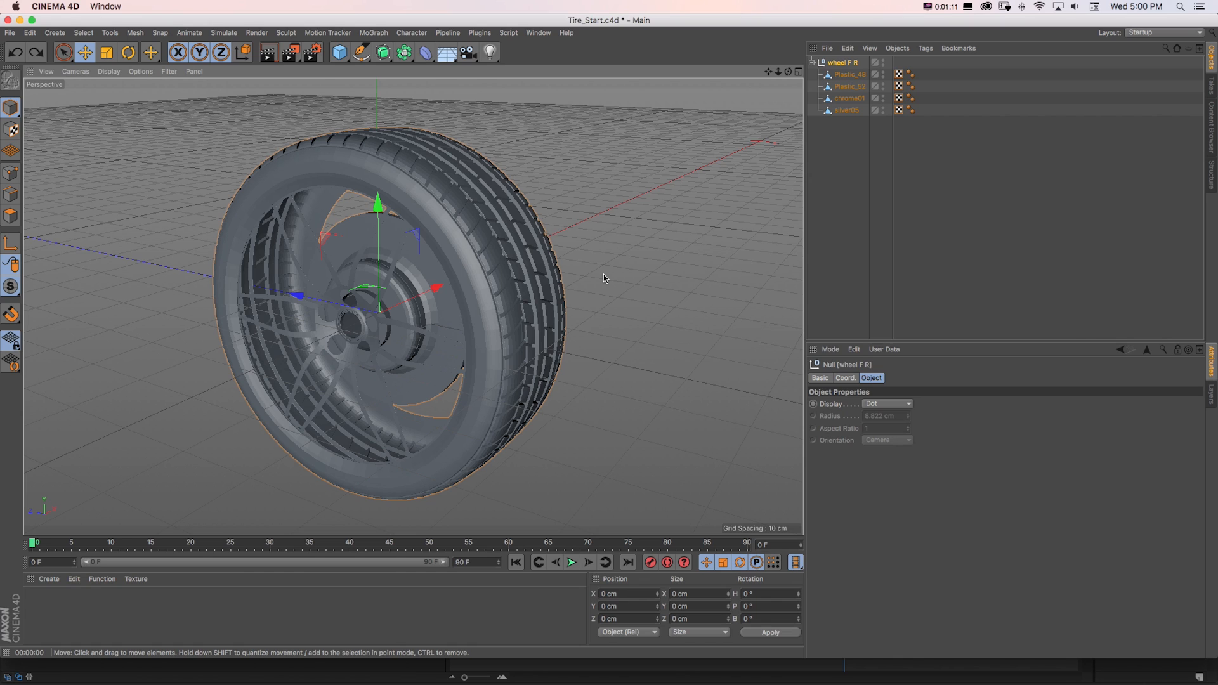
{"action": "left_click", "coordinate": [402, 51]}
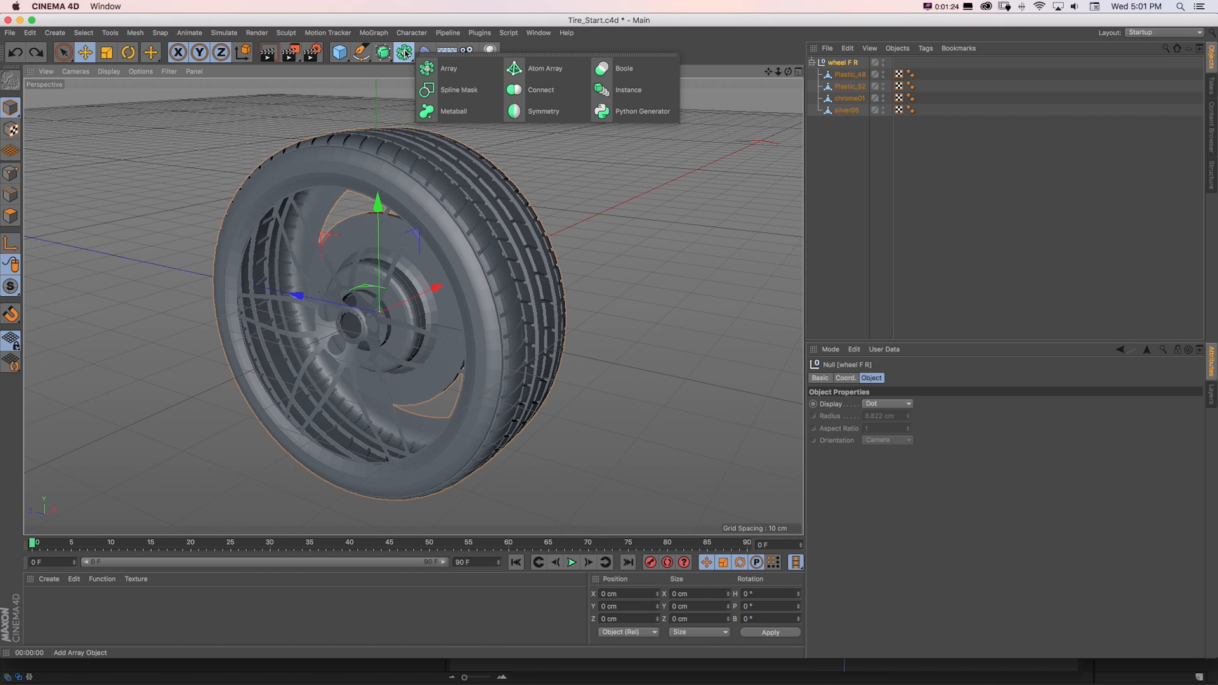
{"action": "mouse_move", "coordinate": [547, 68]}
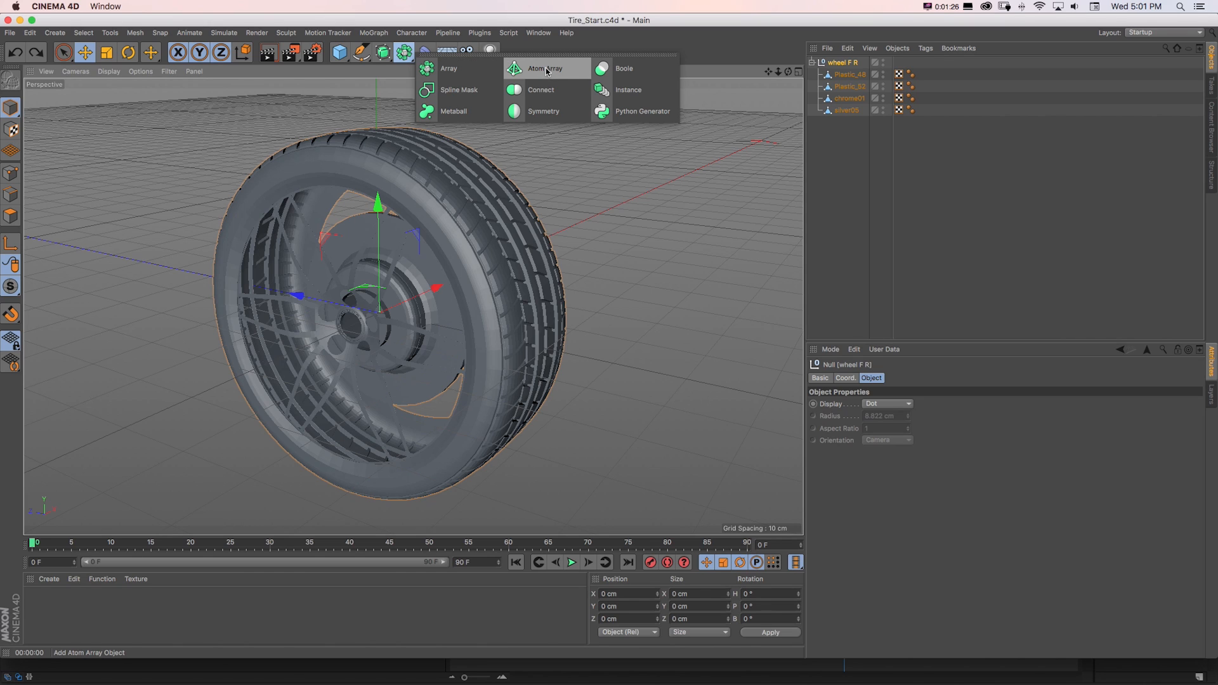
{"action": "mouse_move", "coordinate": [578, 71]}
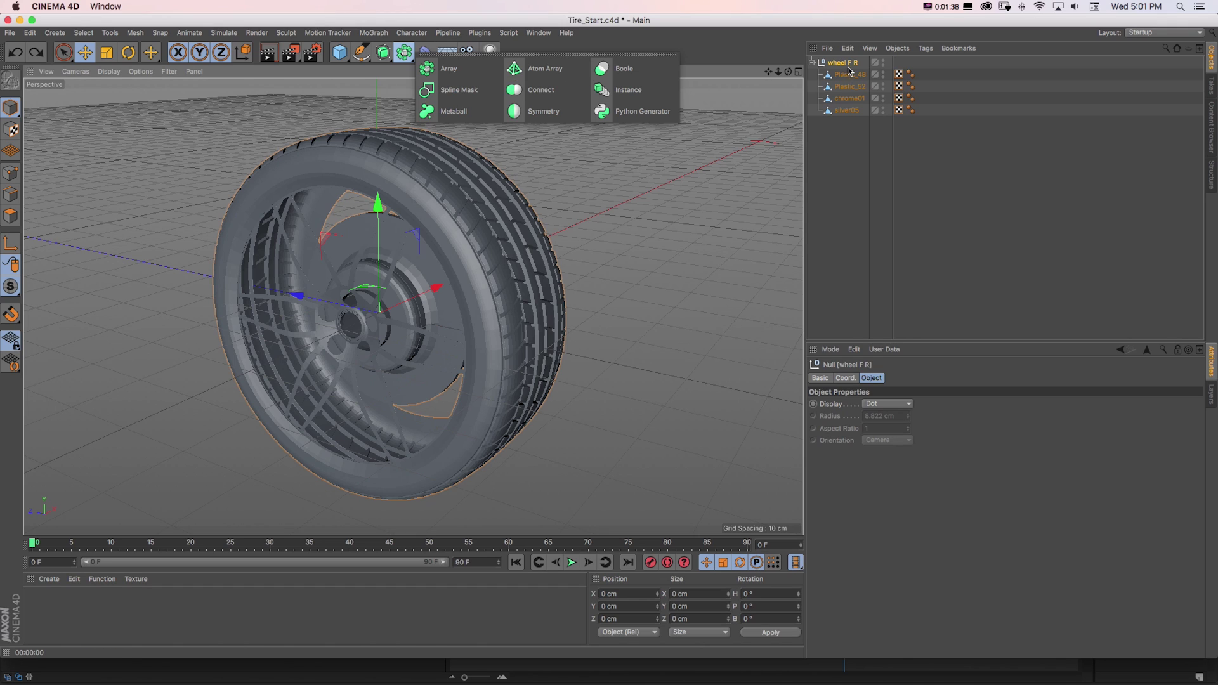
{"action": "mouse_move", "coordinate": [556, 70]}
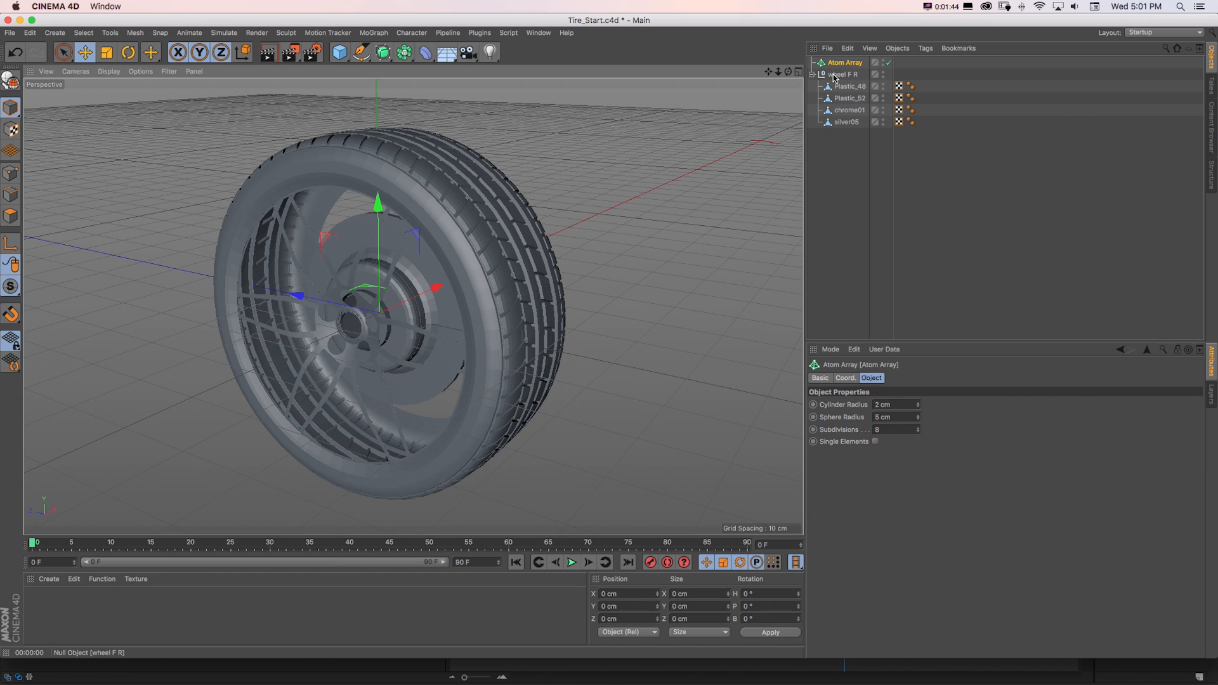
- Nest the wheel under the Atom Array and view the tubed wheel in Gouraud Shading
{"action": "double_click", "coordinate": [840, 74]}
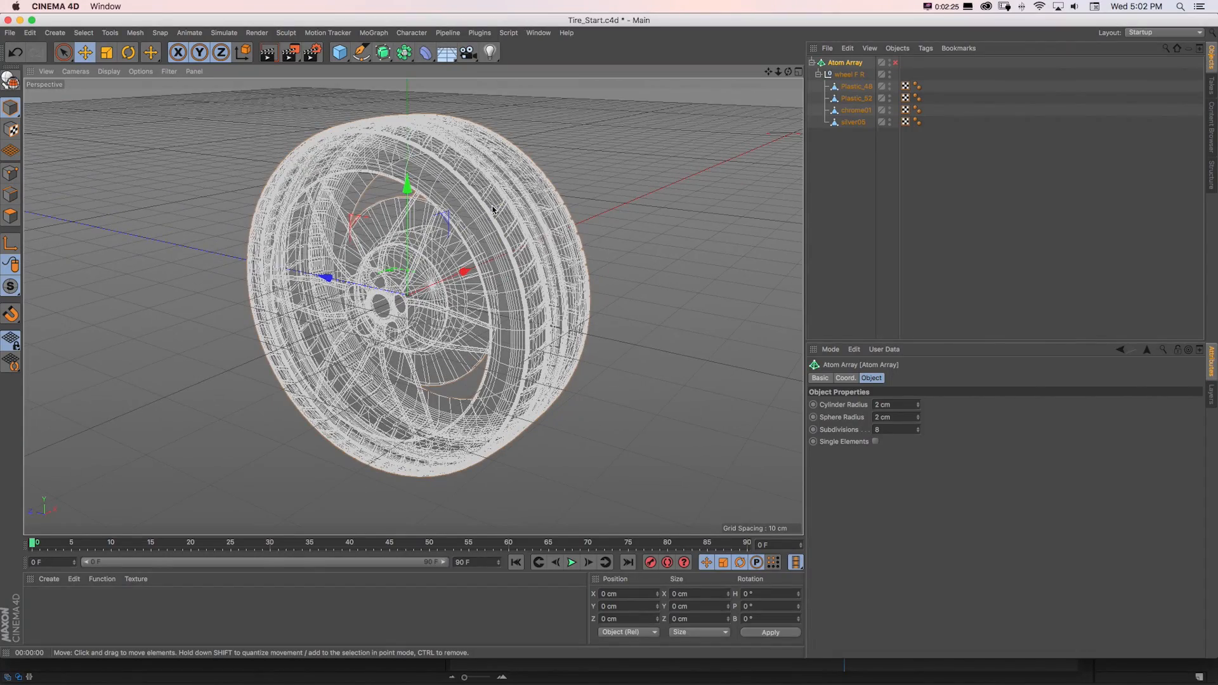
{"action": "left_click_drag", "start_coordinate": [492, 211], "coordinate": [708, 130]}
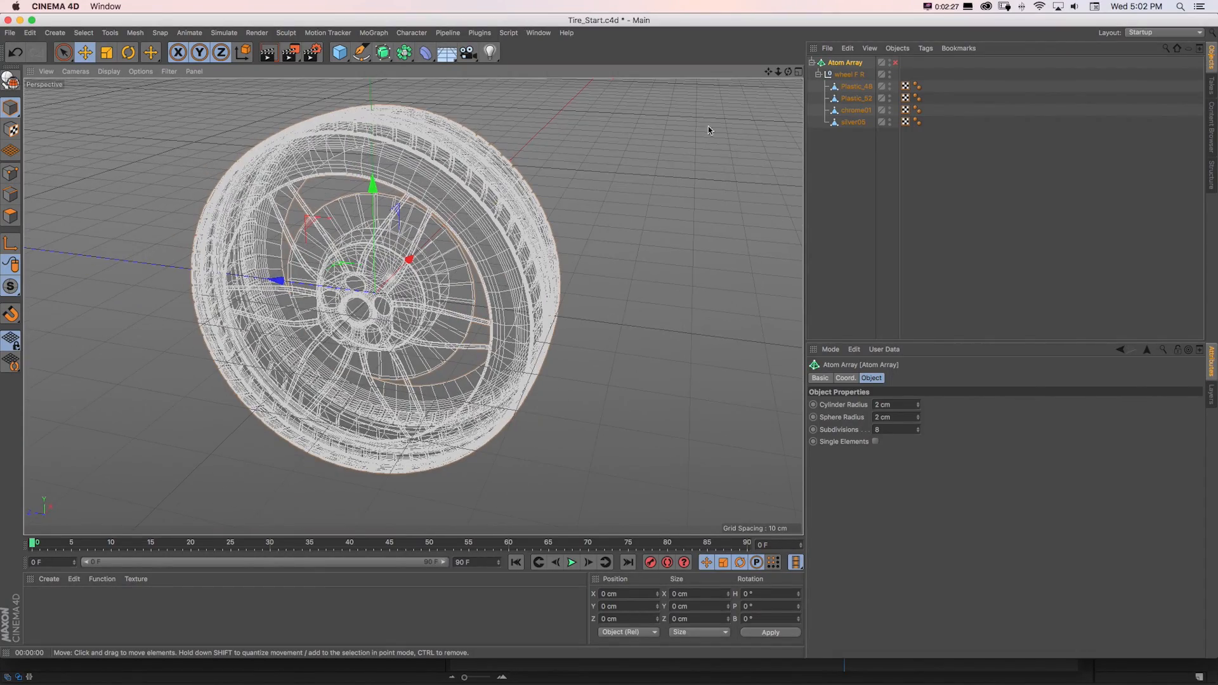
{"action": "left_click", "coordinate": [109, 71]}
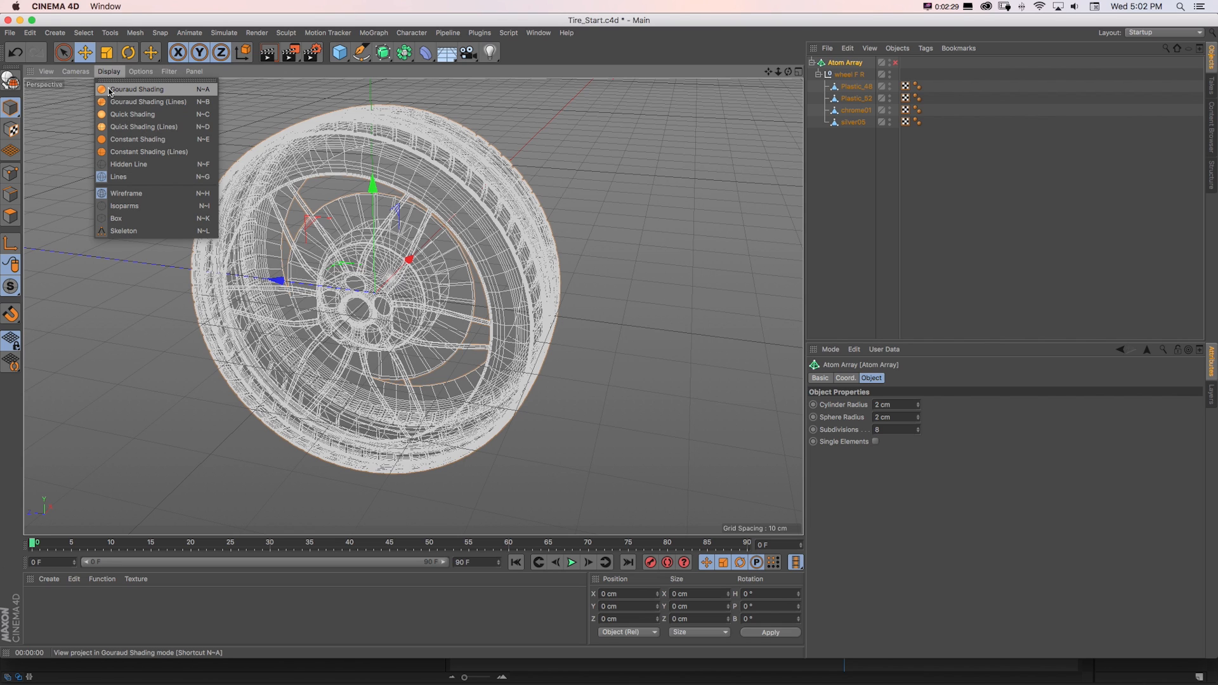
{"action": "left_click", "coordinate": [129, 89]}
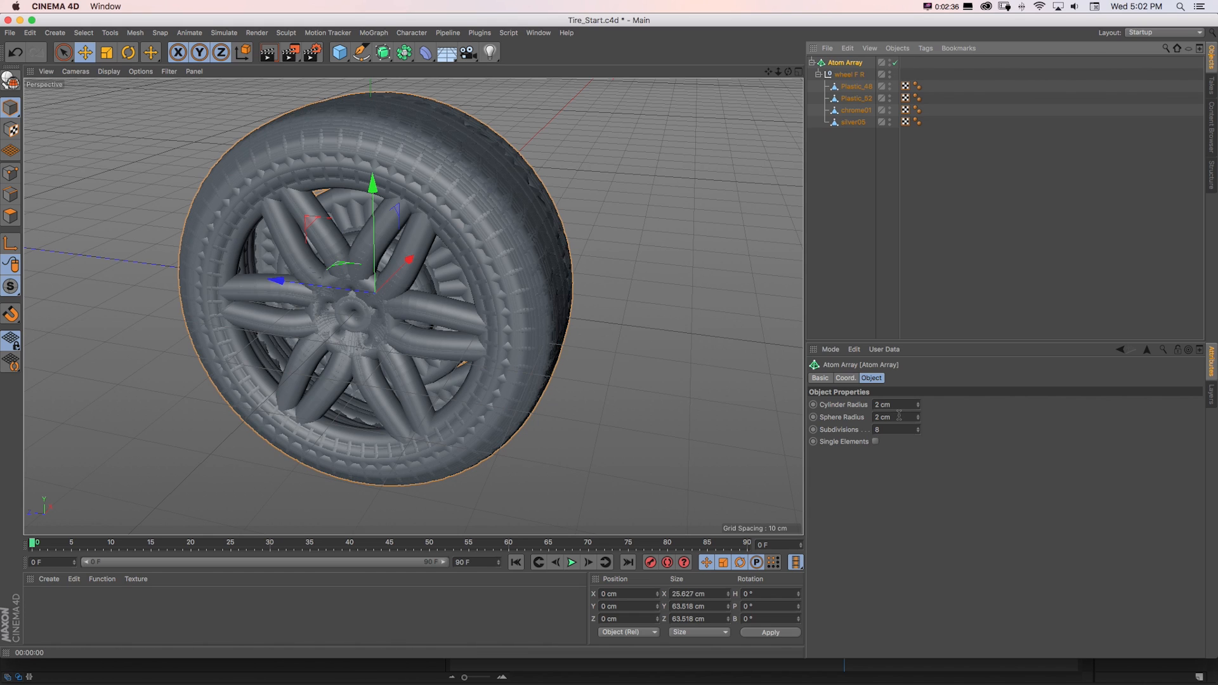
- Lower the Atom Array cylinder radius to 0.5 and sphere radius to 1 cm for a fine strut mesh
{"action": "left_click", "coordinate": [893, 405]}
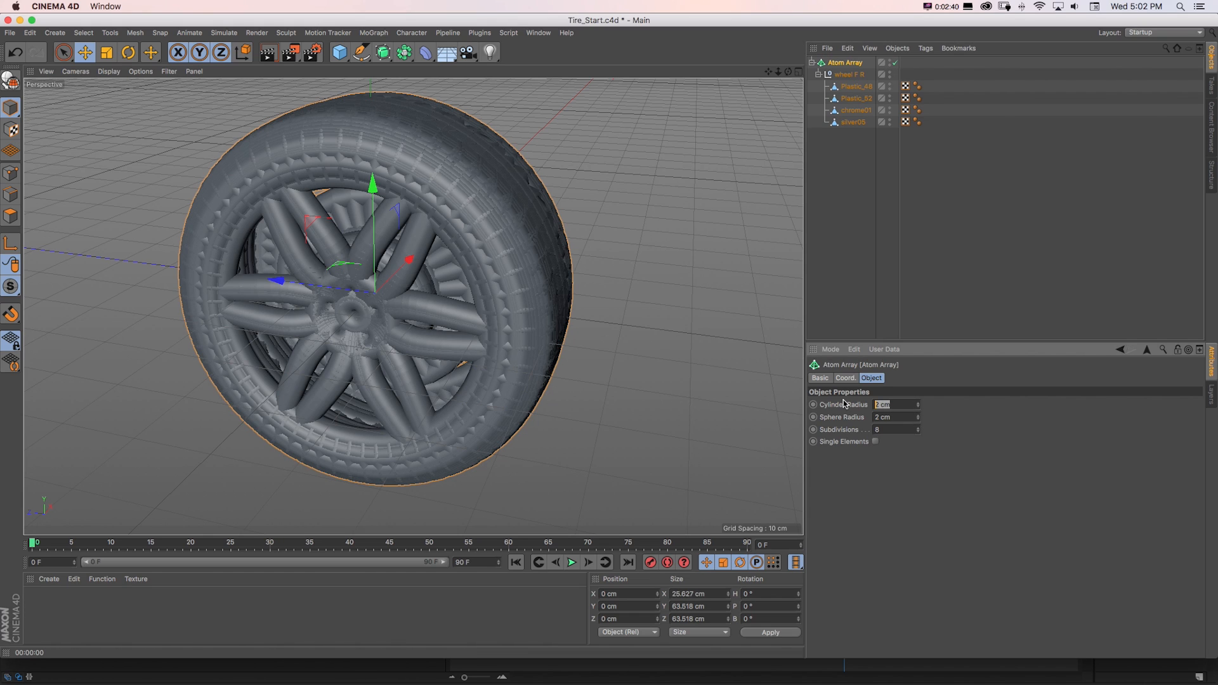
{"action": "type", "text": "0.5"}
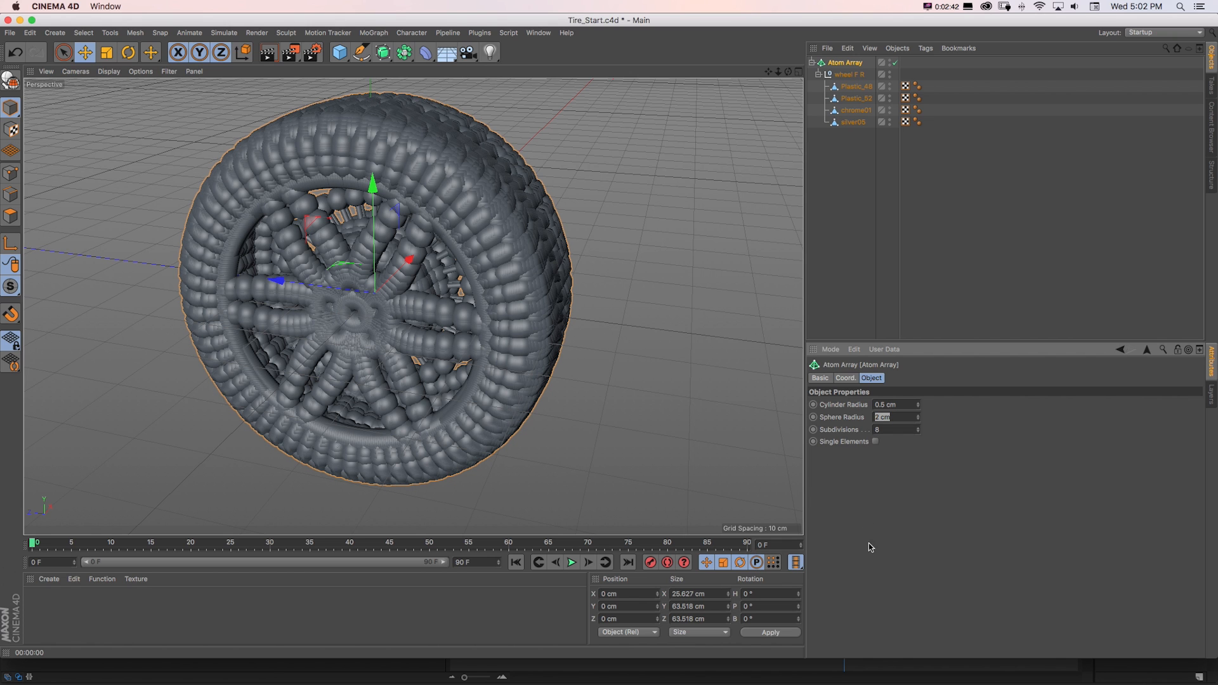
{"action": "type", "text": "1 cm"}
{"action": "left_click", "coordinate": [896, 403]}
{"action": "type", "text": "0.1"}
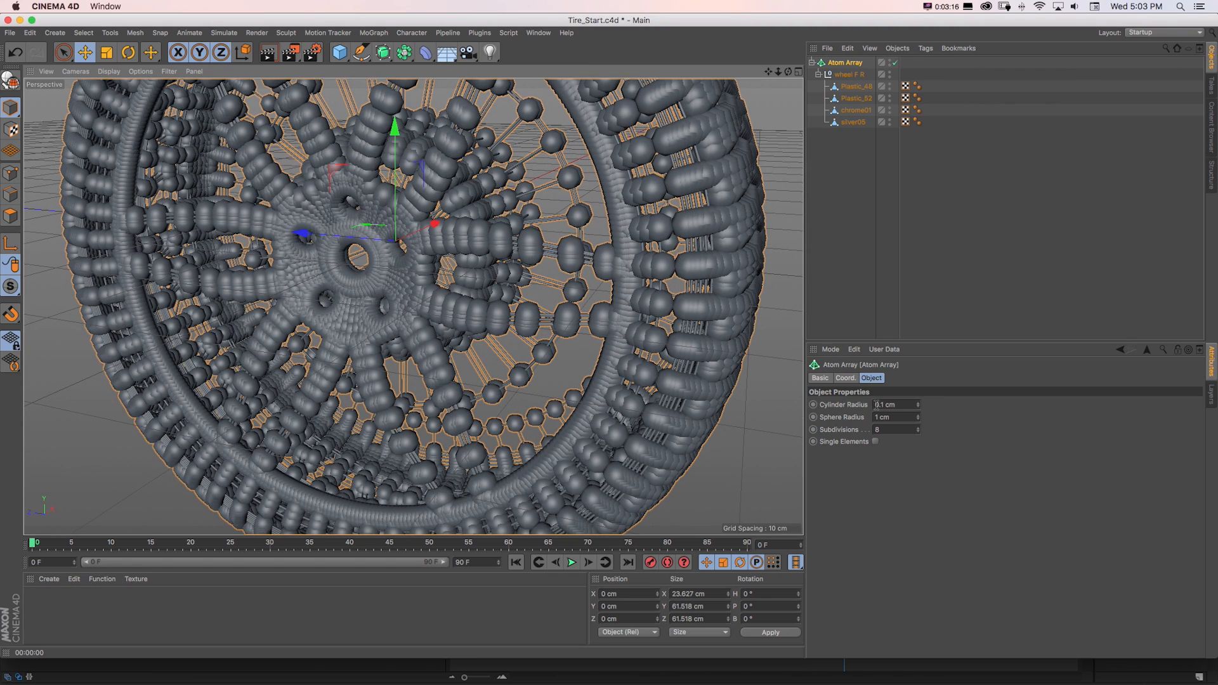
{"action": "left_click", "coordinate": [893, 416]}
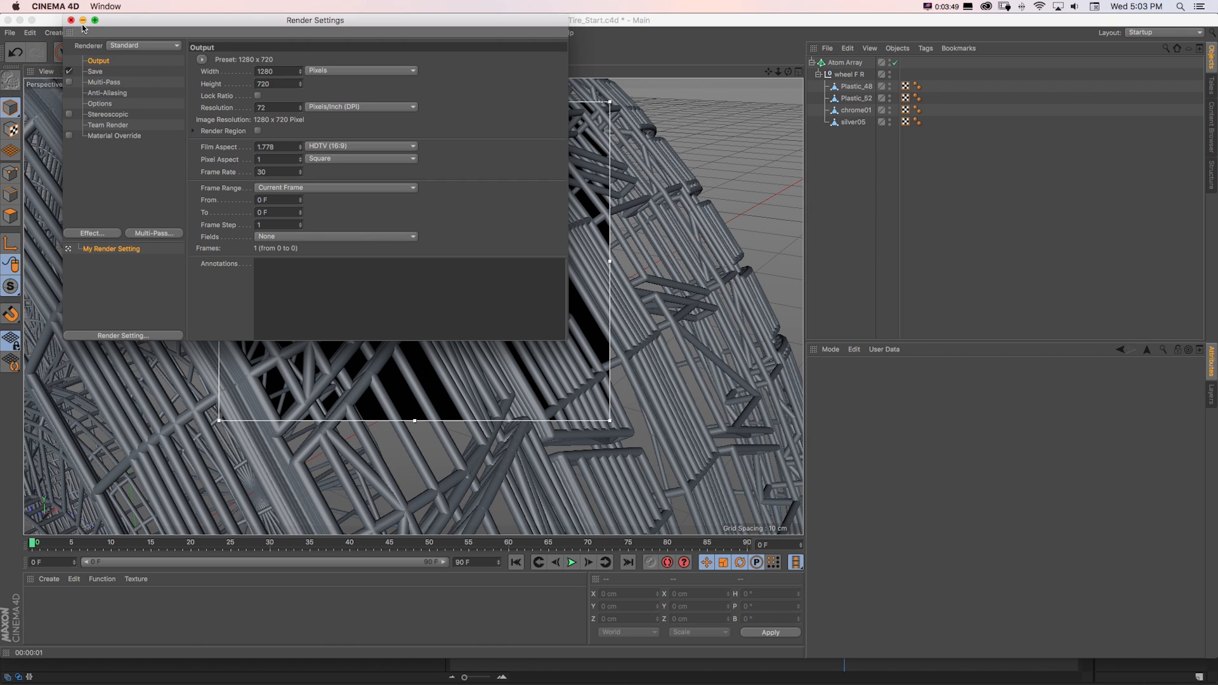
{"action": "left_click", "coordinate": [68, 20]}
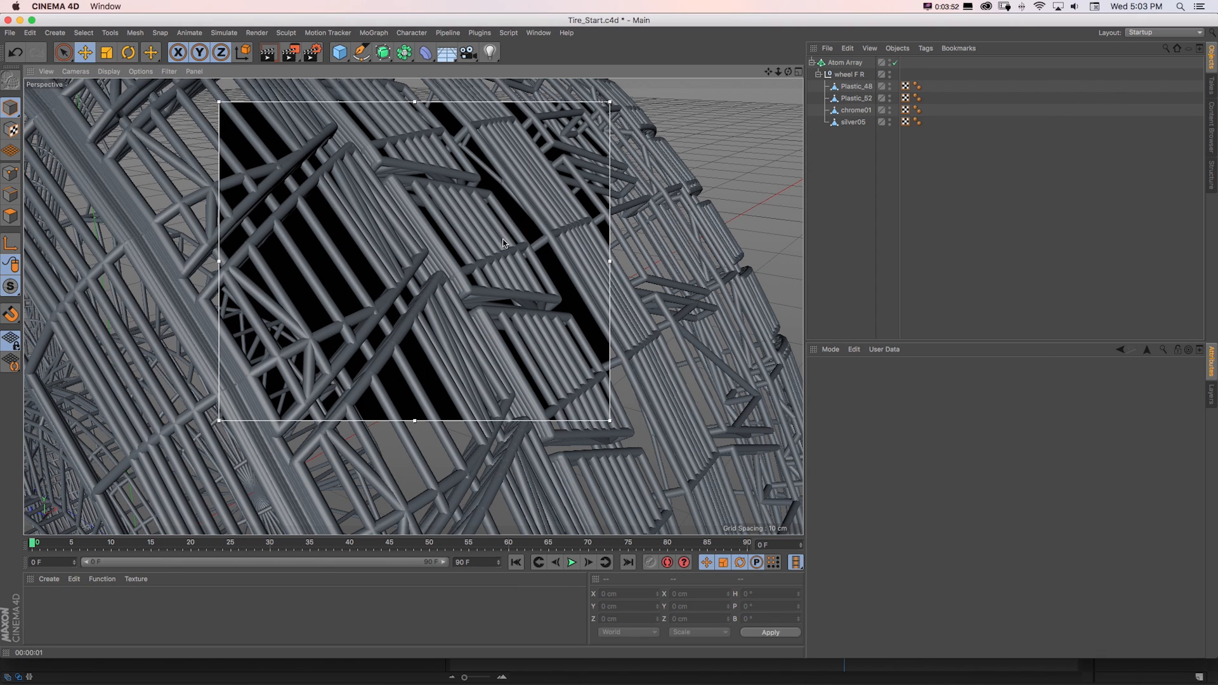
{"action": "mouse_move", "coordinate": [782, 77]}
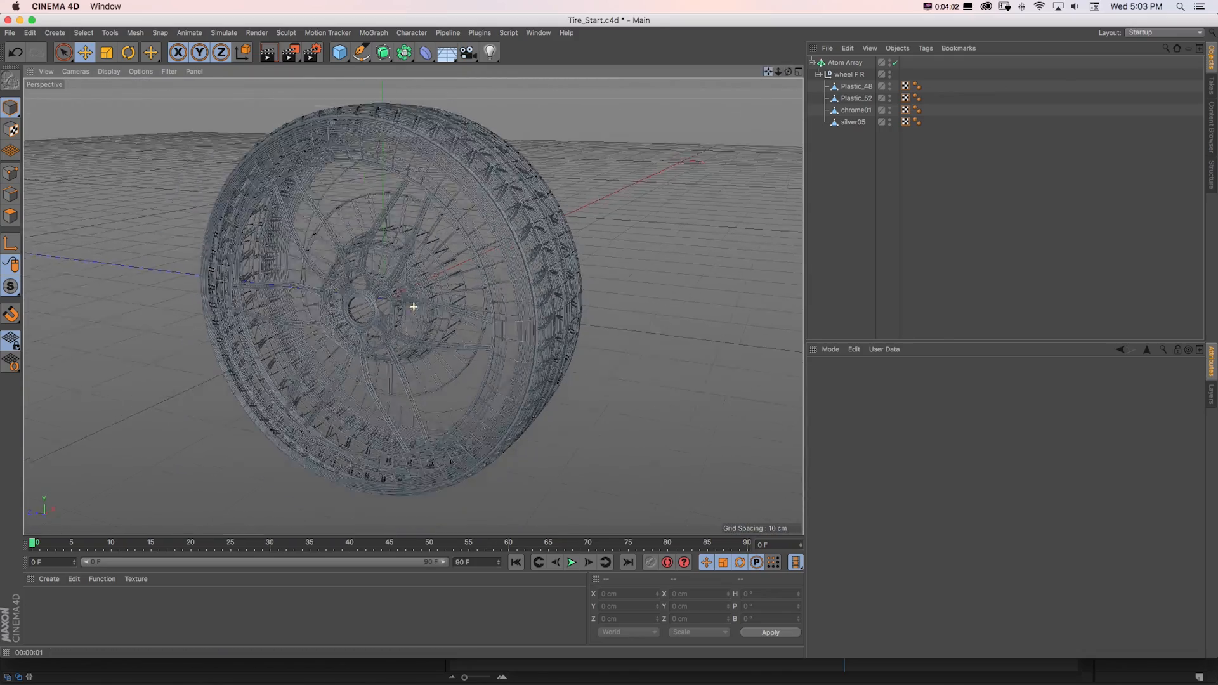
- Create a white luminance-only material without reflectance and apply it to the Atom Array
{"action": "left_click", "coordinate": [48, 579]}
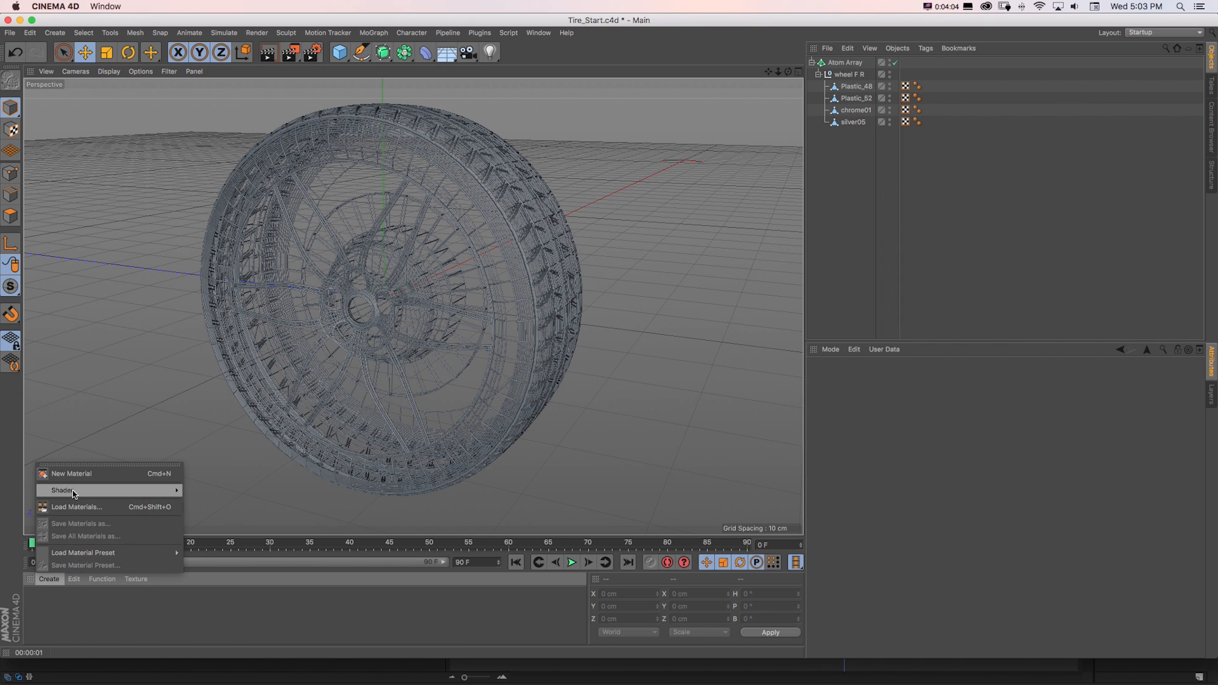
{"action": "left_click", "coordinate": [71, 475]}
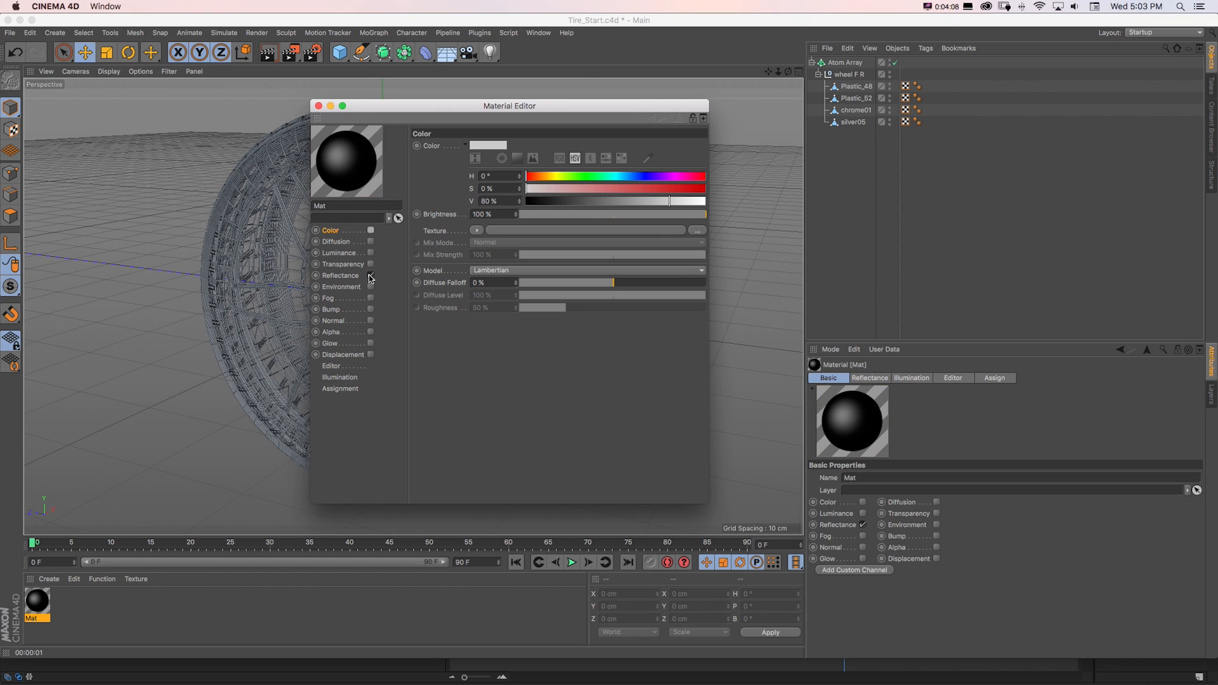
{"action": "left_click", "coordinate": [370, 253]}
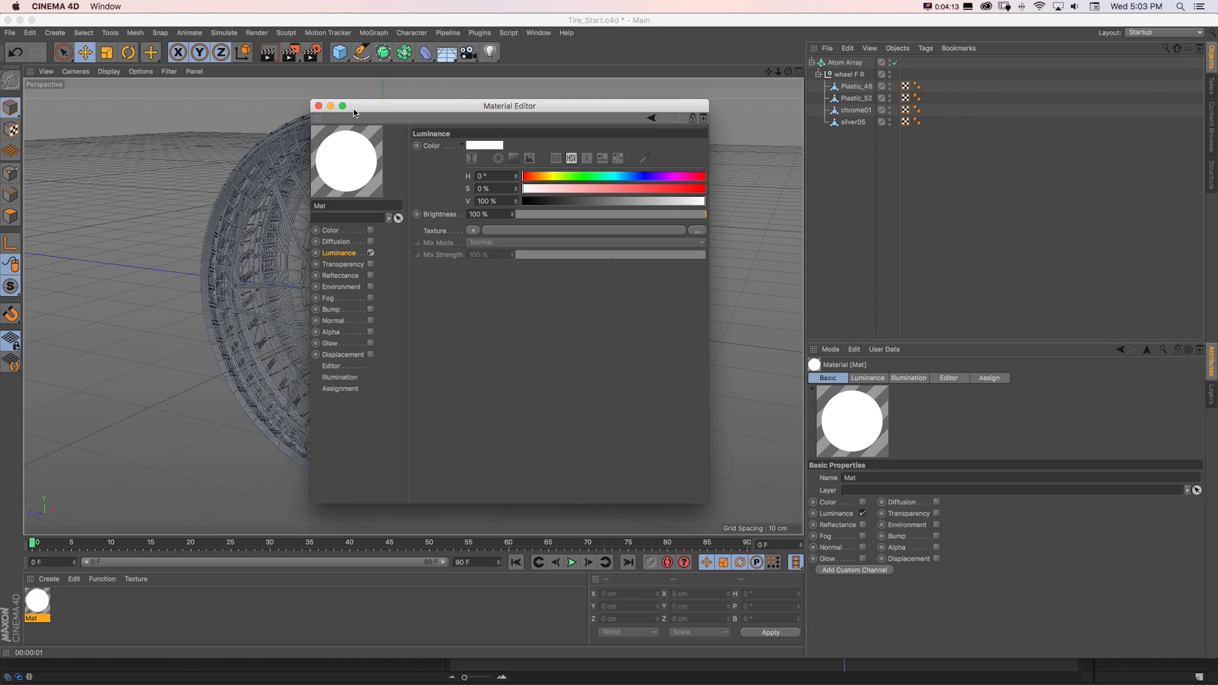
{"action": "left_click", "coordinate": [317, 105]}
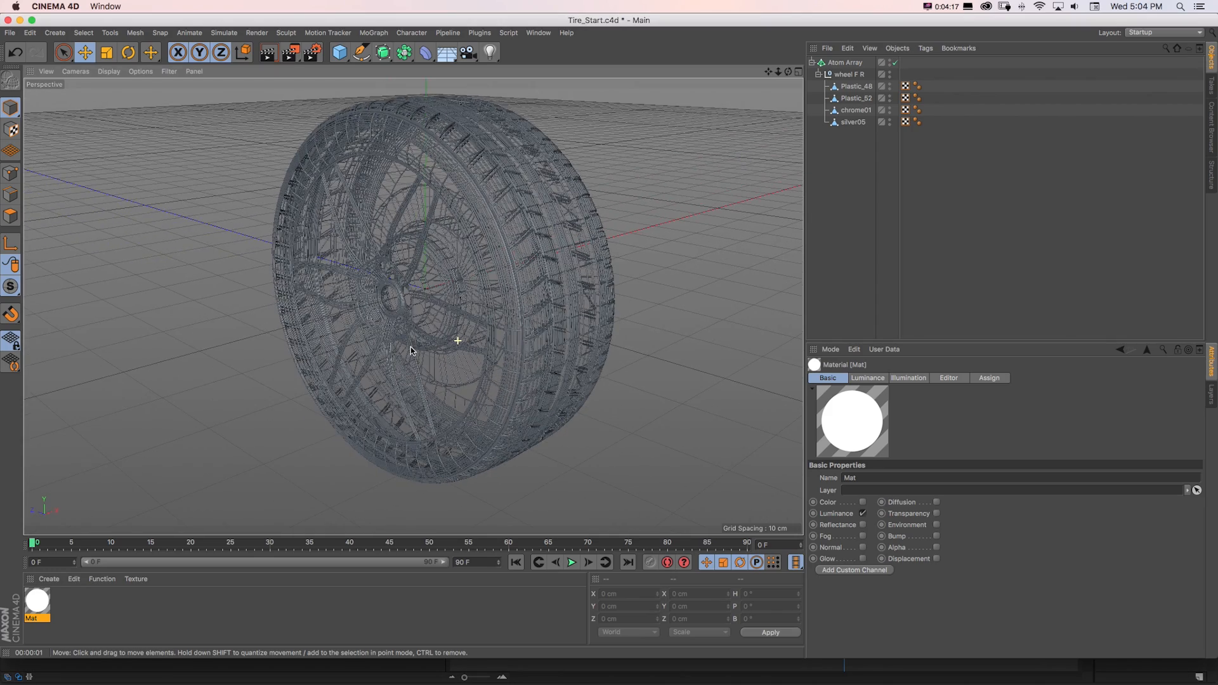
{"action": "left_click_drag", "start_coordinate": [409, 350], "coordinate": [392, 335]}
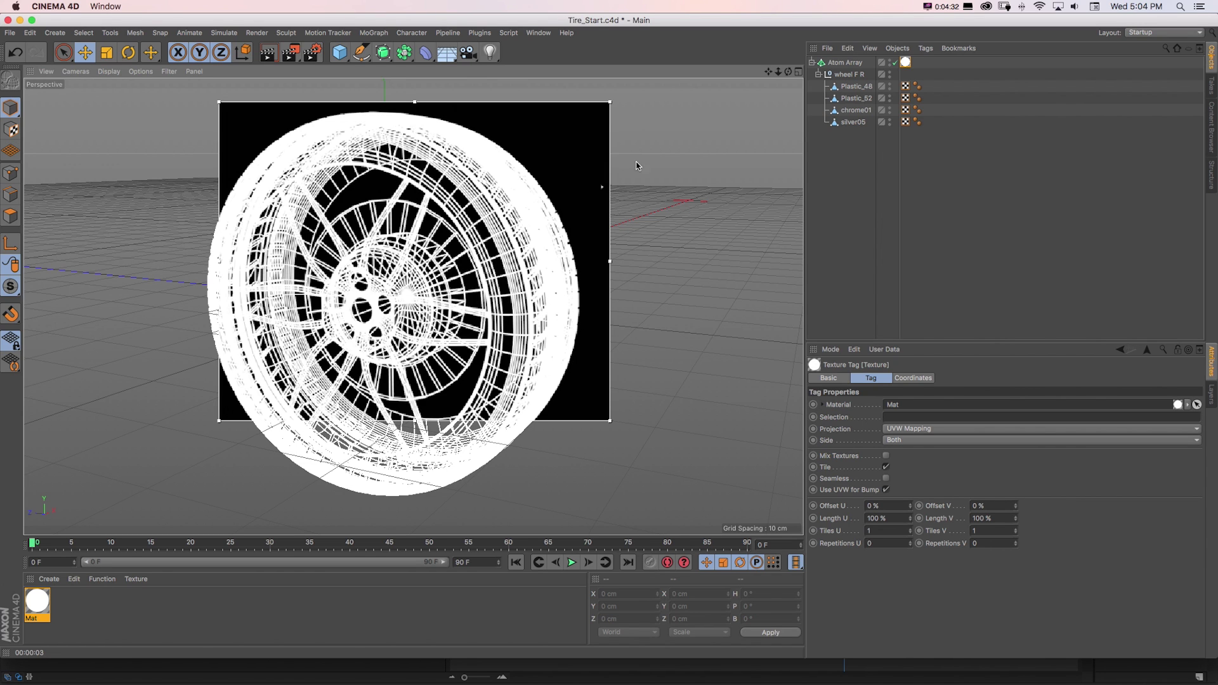
- Reduce the Atom Array cylinder radius to 0.05 cm for thinner wireframe struts
{"action": "left_click", "coordinate": [849, 62]}
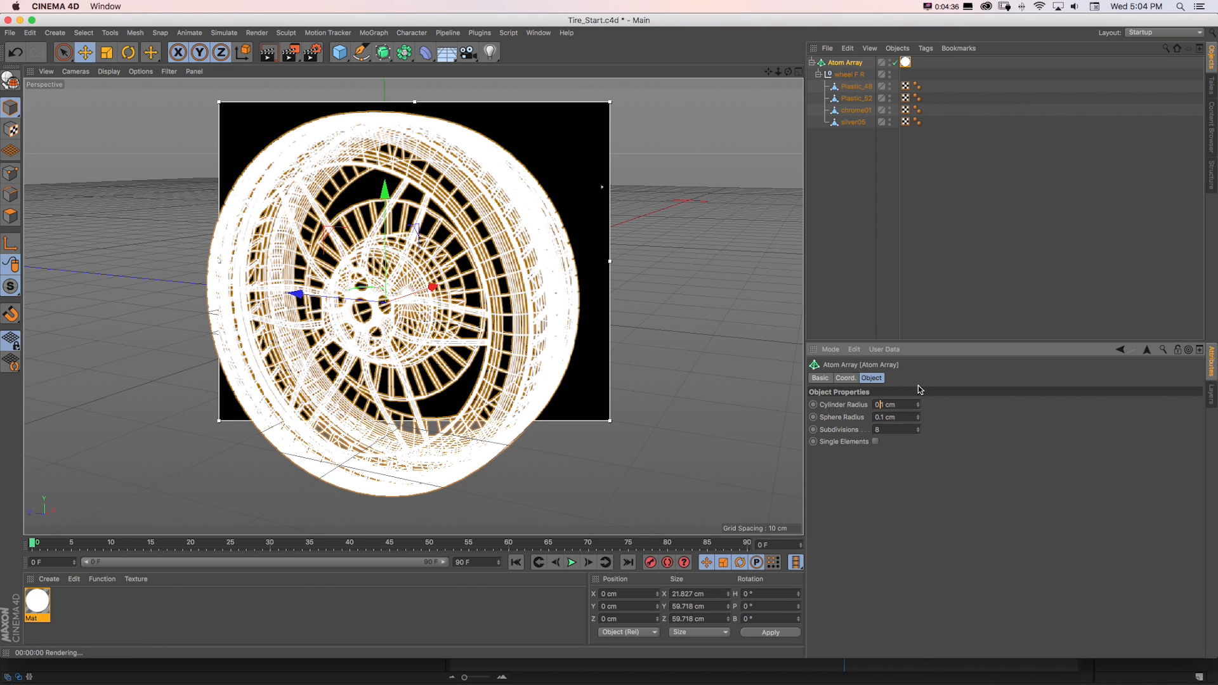
{"action": "type", "text": "0.05 cm"}
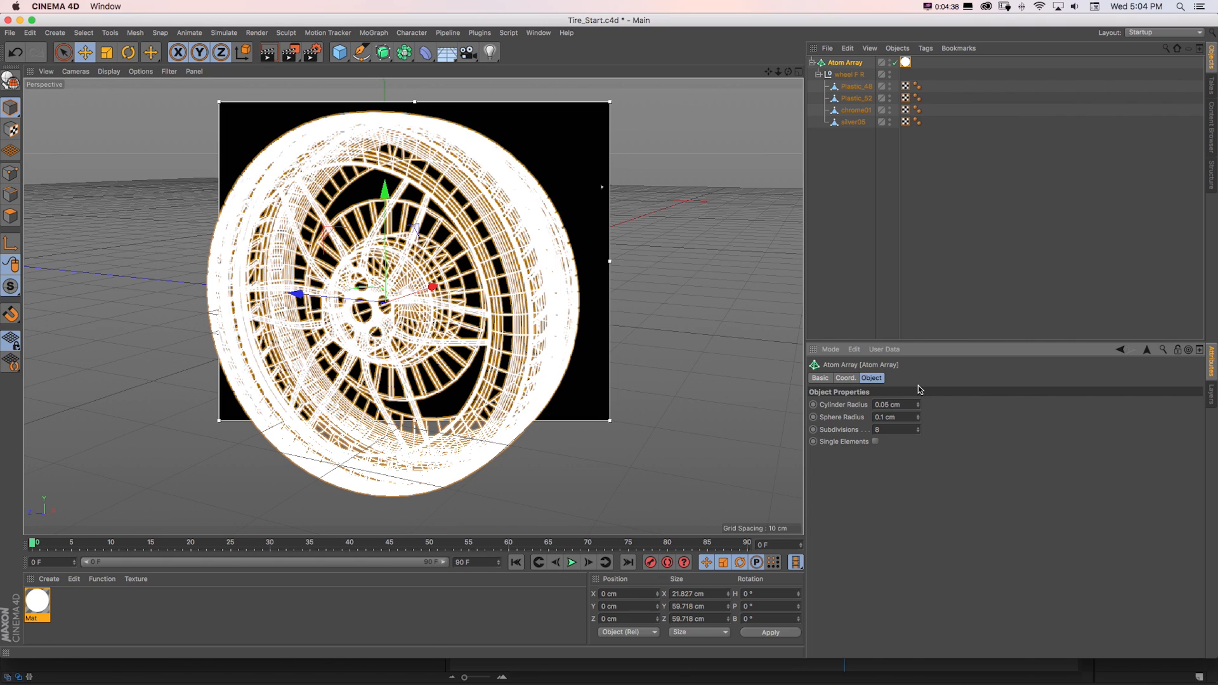
{"action": "left_click", "coordinate": [892, 416]}
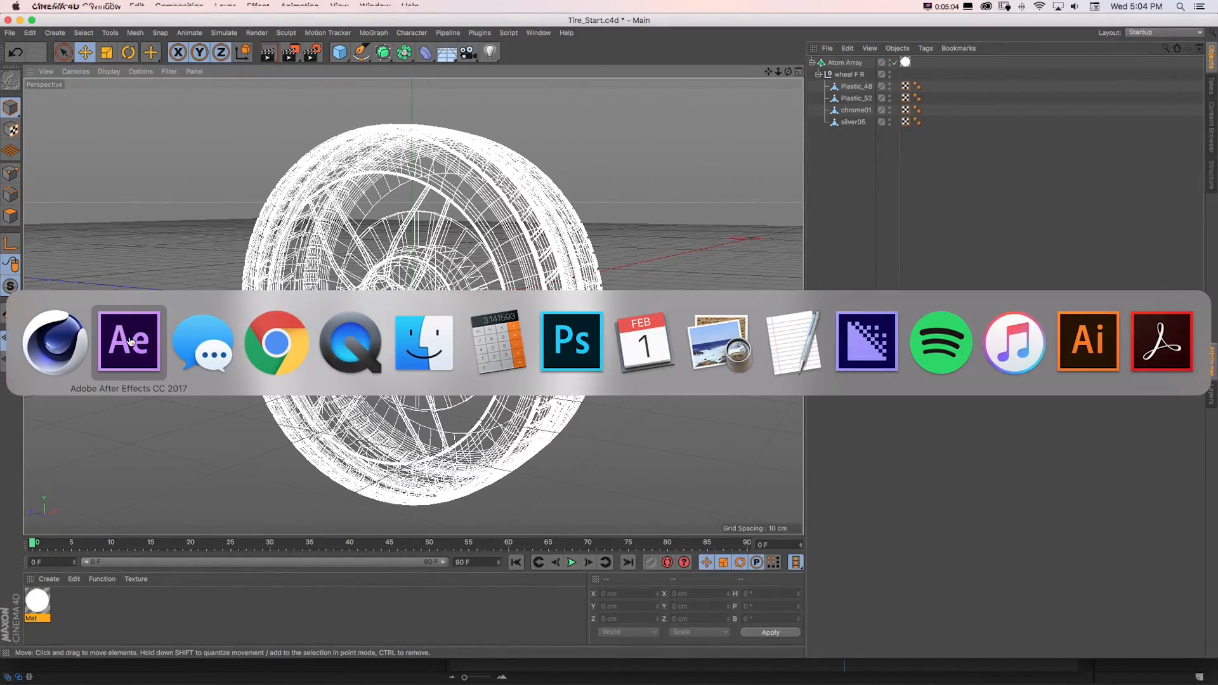
- In After Effects, import Tire_WireFrames_Only.c4d as a new Cineware composition
{"action": "left_click", "coordinate": [129, 341]}
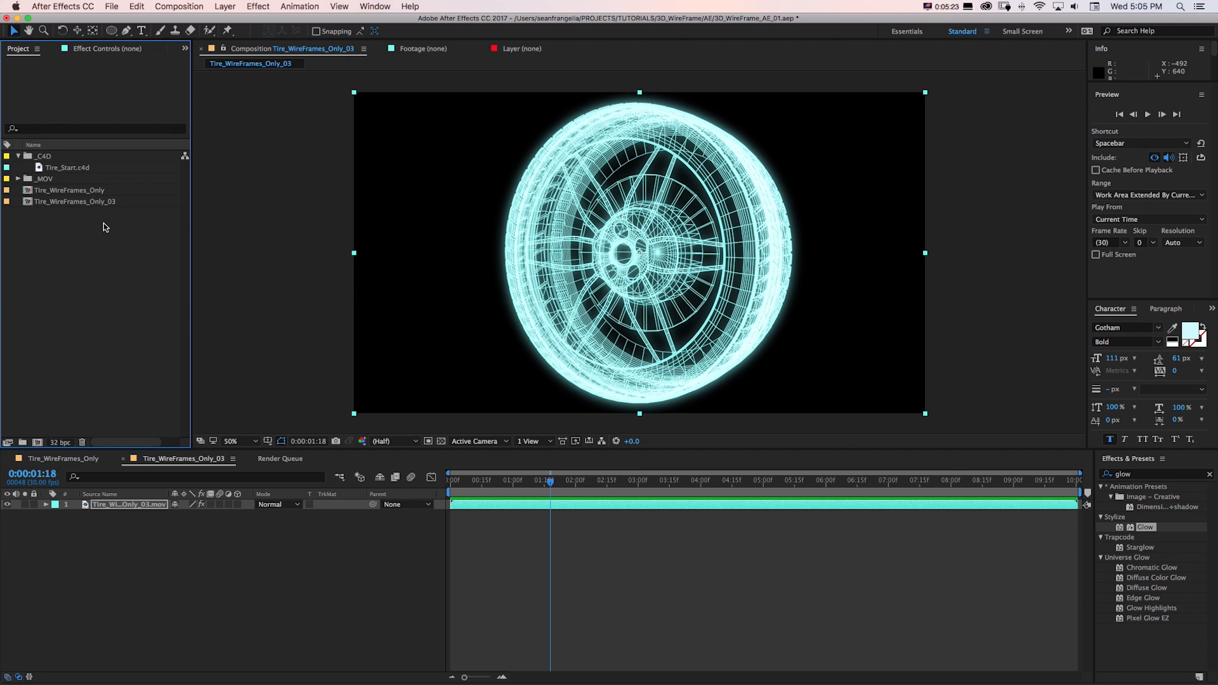
{"action": "mouse_move", "coordinate": [39, 226]}
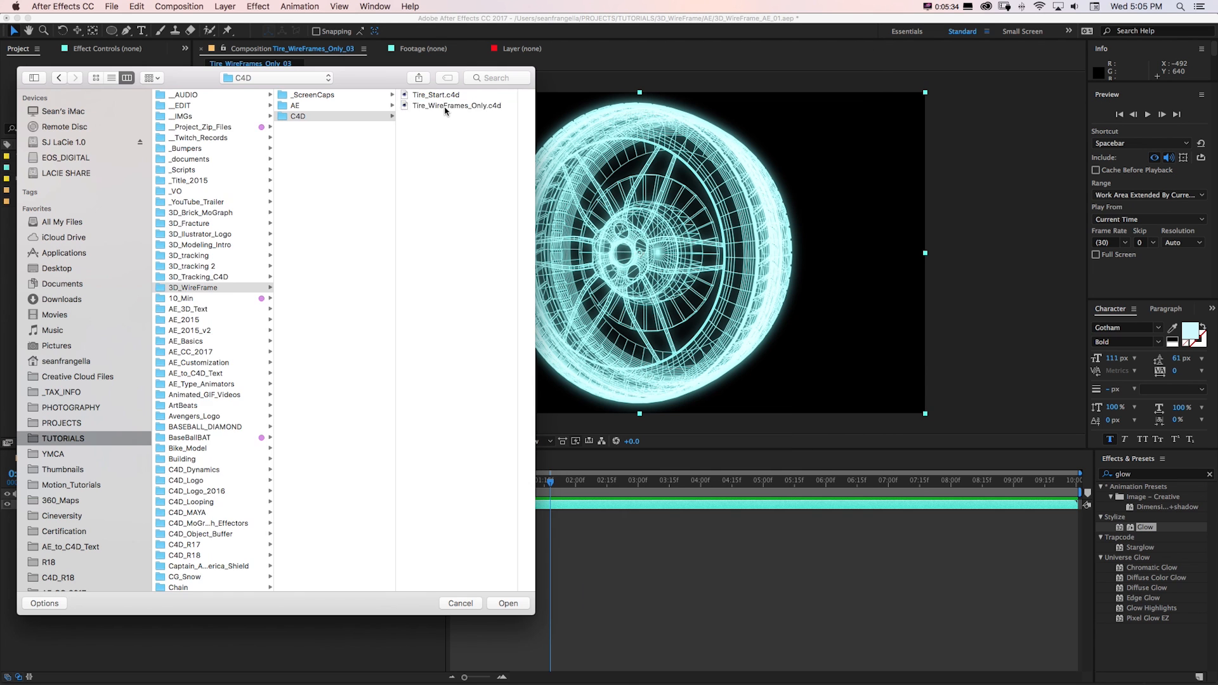
{"action": "left_click", "coordinate": [457, 105]}
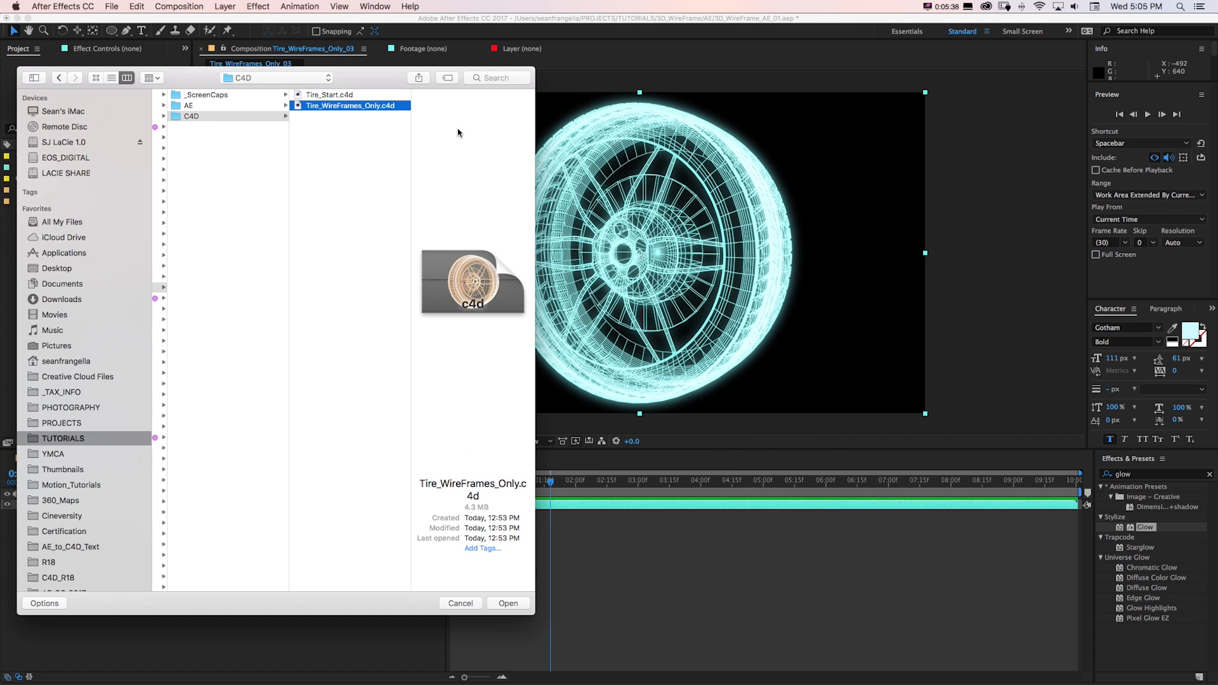
{"action": "left_click", "coordinate": [508, 605]}
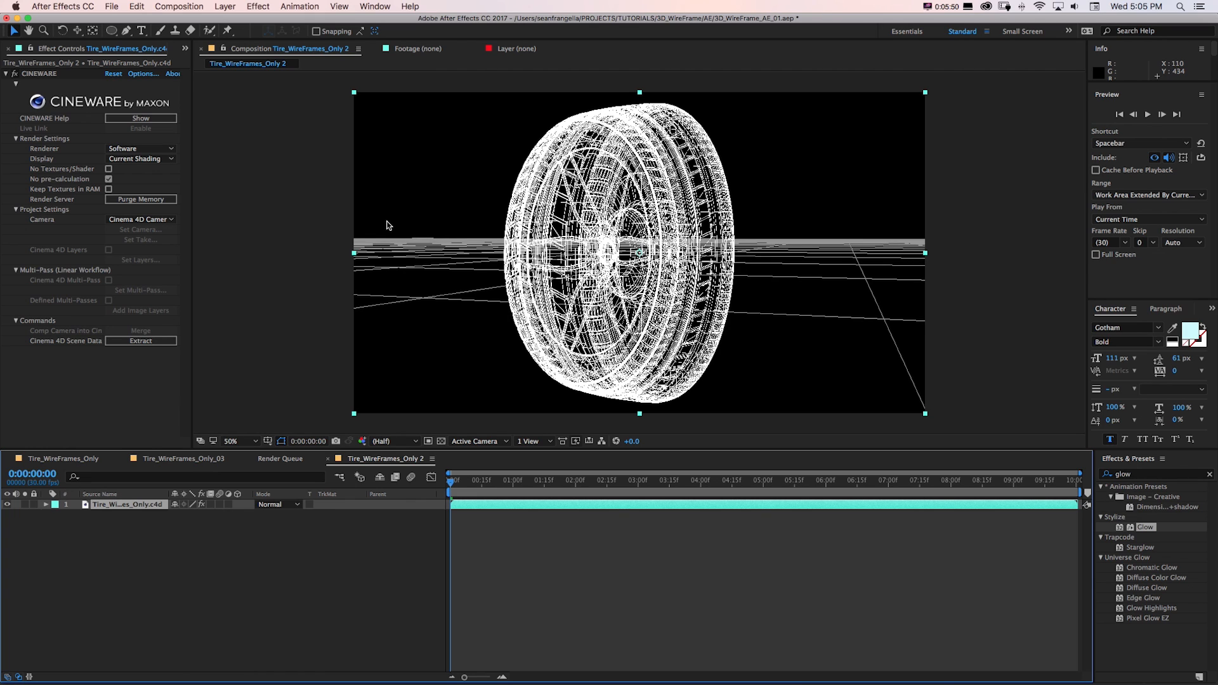
{"action": "mouse_move", "coordinate": [78, 112]}
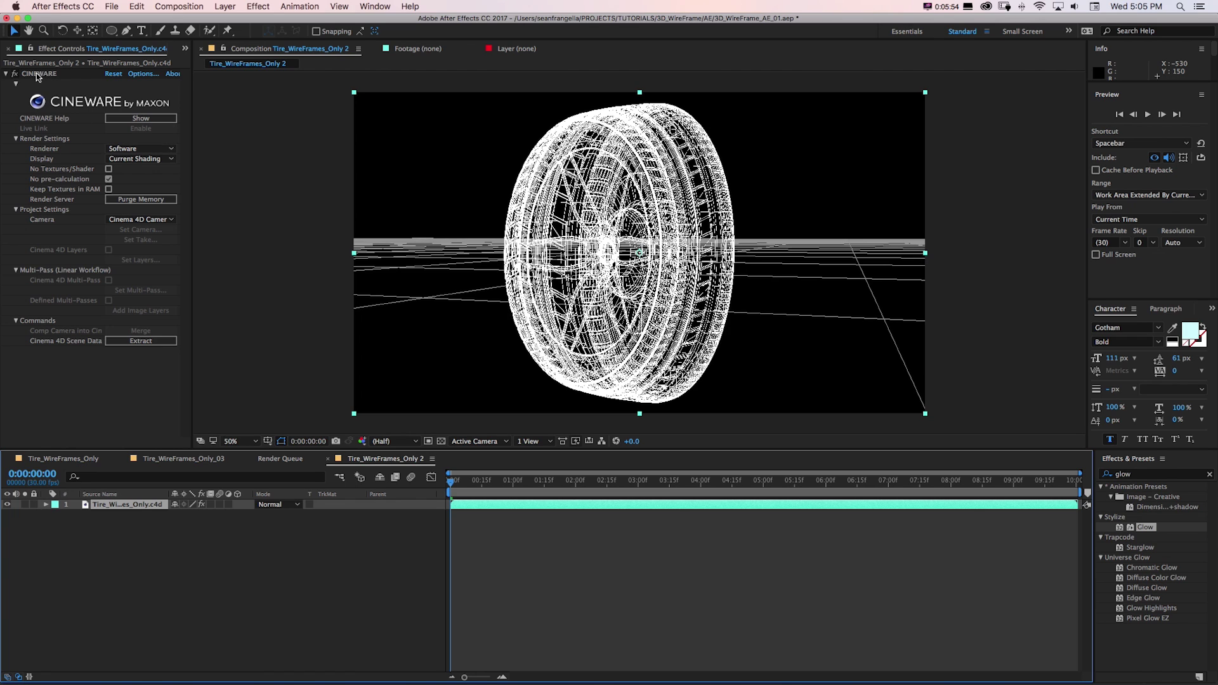
- Set the Cineware renderer to Standard (Final) and check a later frame of the tire
{"action": "left_click", "coordinate": [140, 148]}
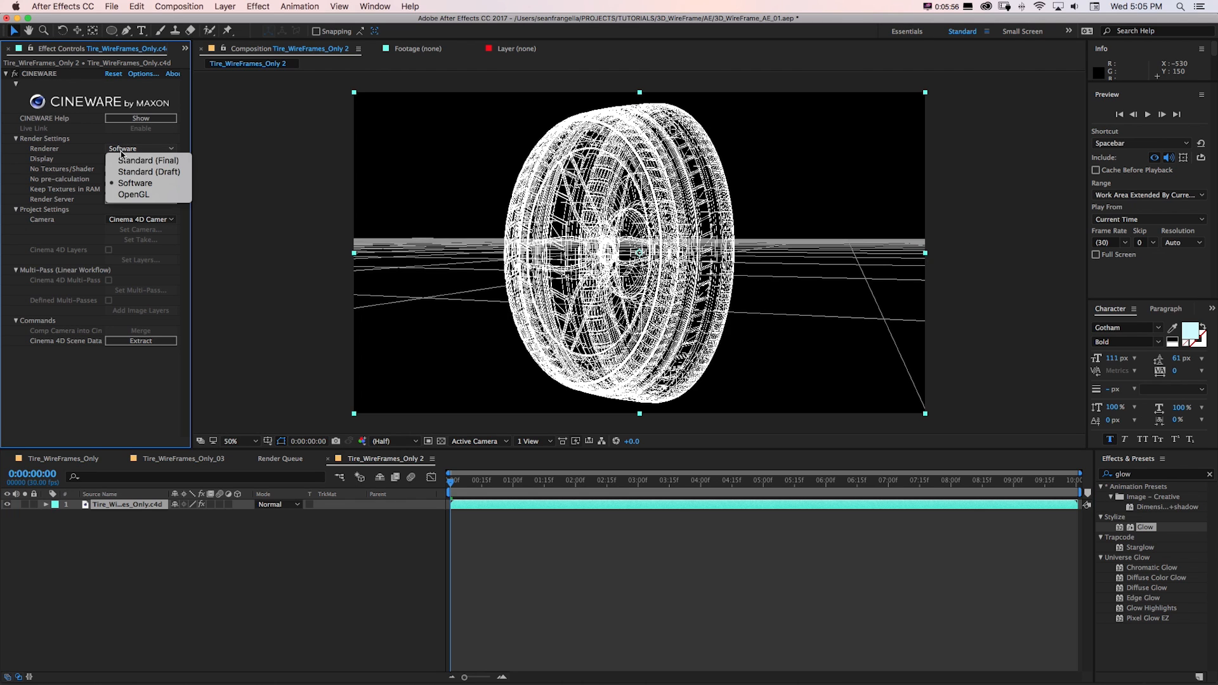
{"action": "left_click", "coordinate": [150, 160]}
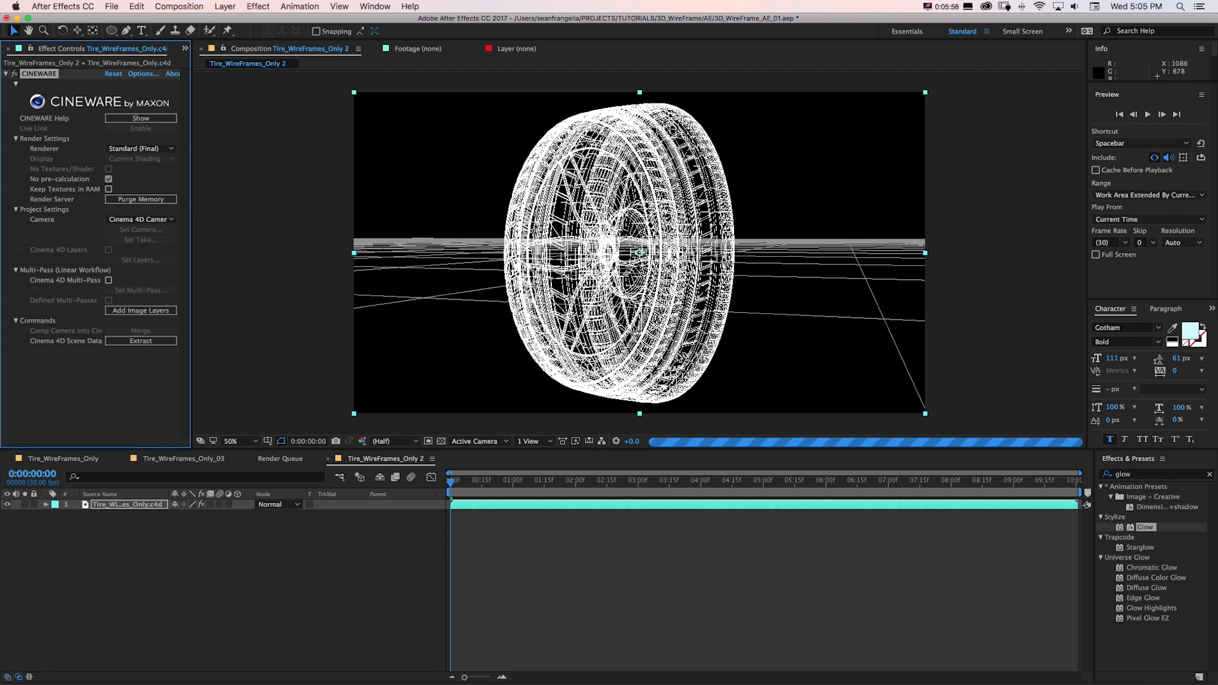
{"action": "left_click", "coordinate": [439, 442]}
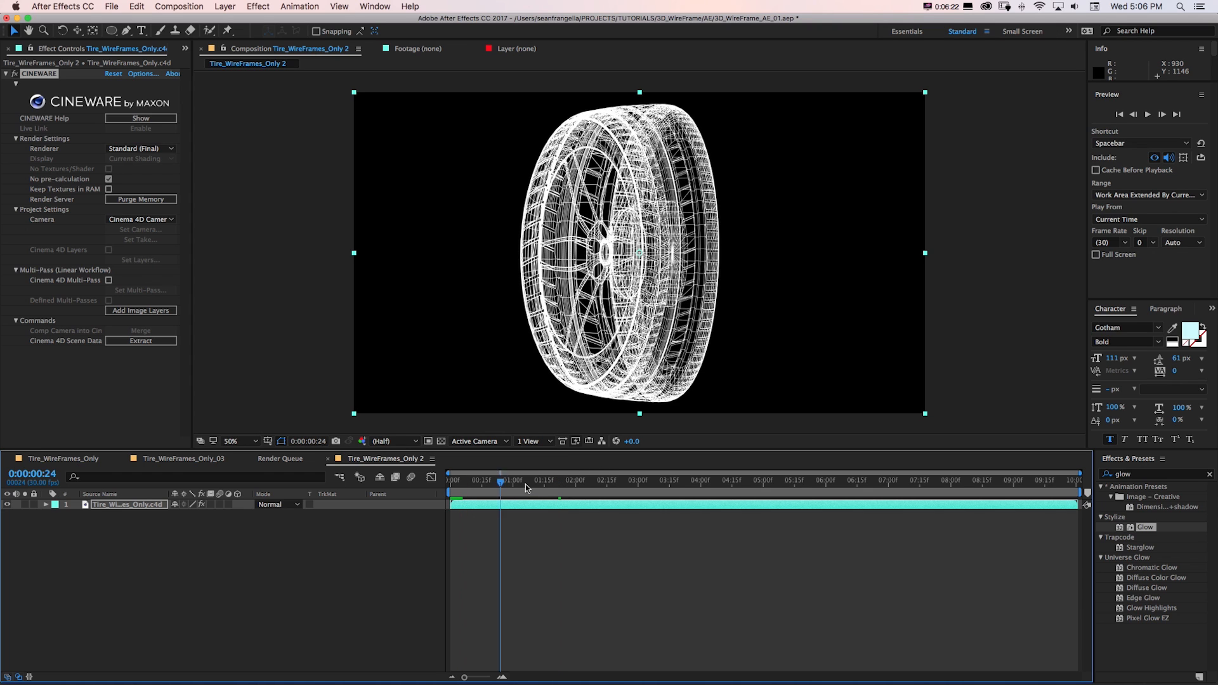
{"action": "left_click", "coordinate": [555, 482]}
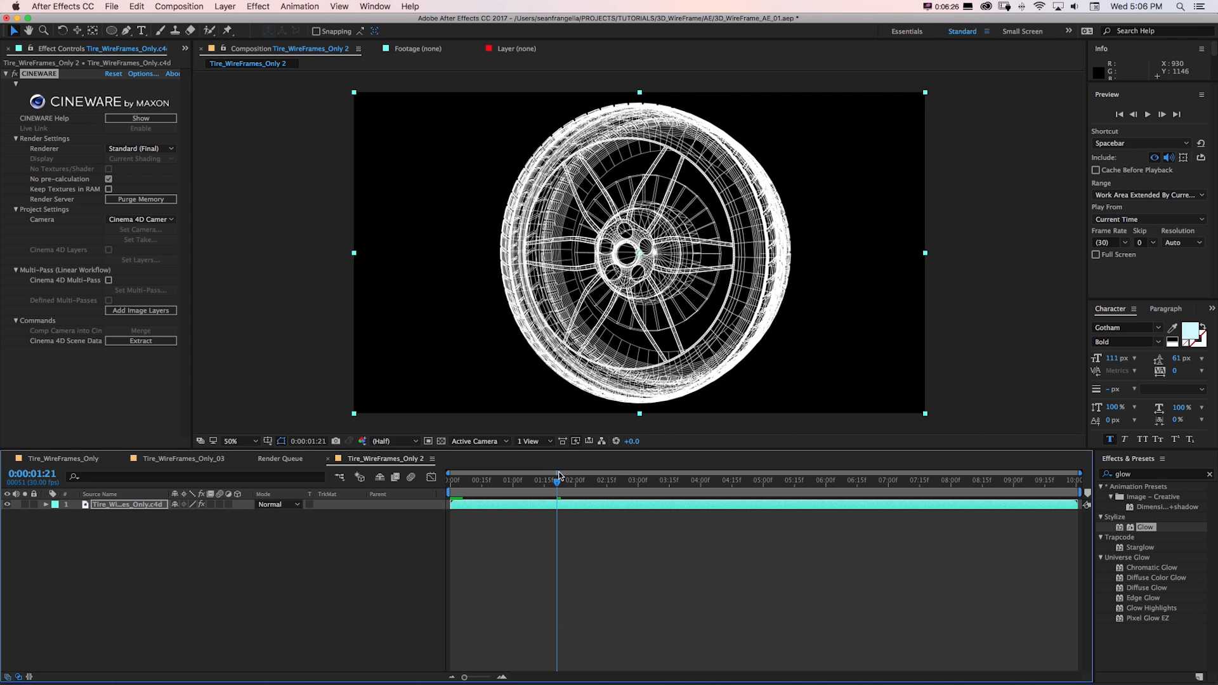
{"action": "mouse_move", "coordinate": [548, 488]}
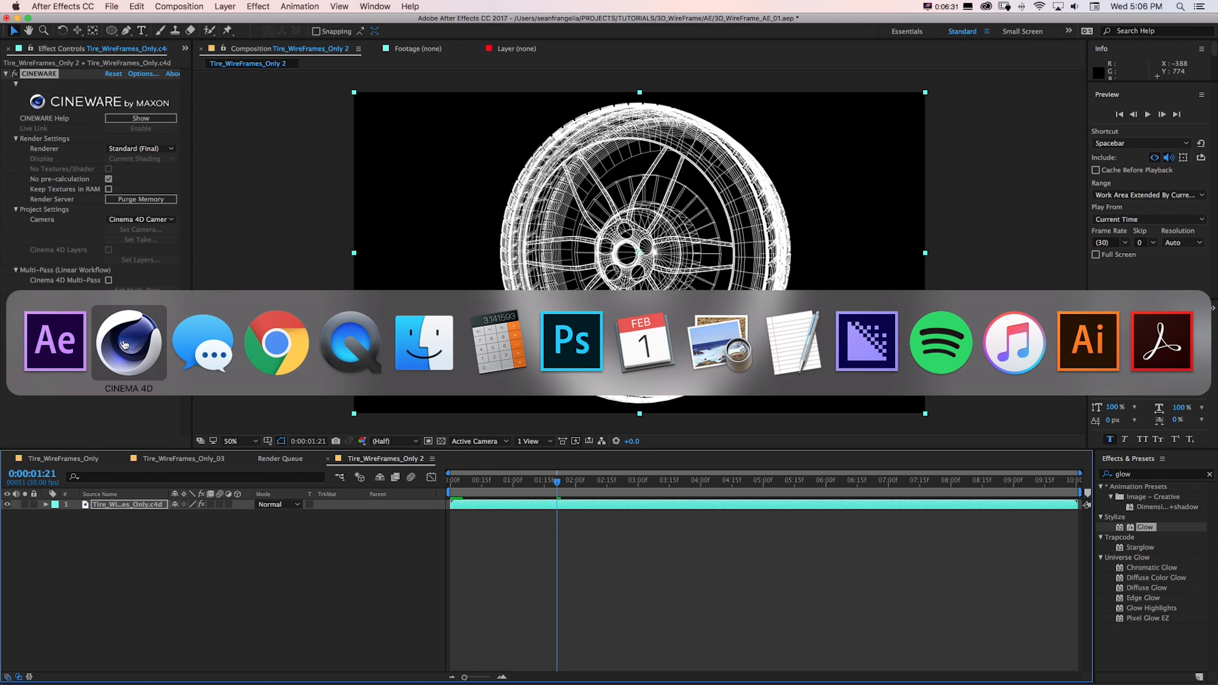
- Back in Cinema 4D, keyframe the Atom Array's R.H to 359° at frame 90 and test-play the spin
{"action": "left_click", "coordinate": [129, 343]}
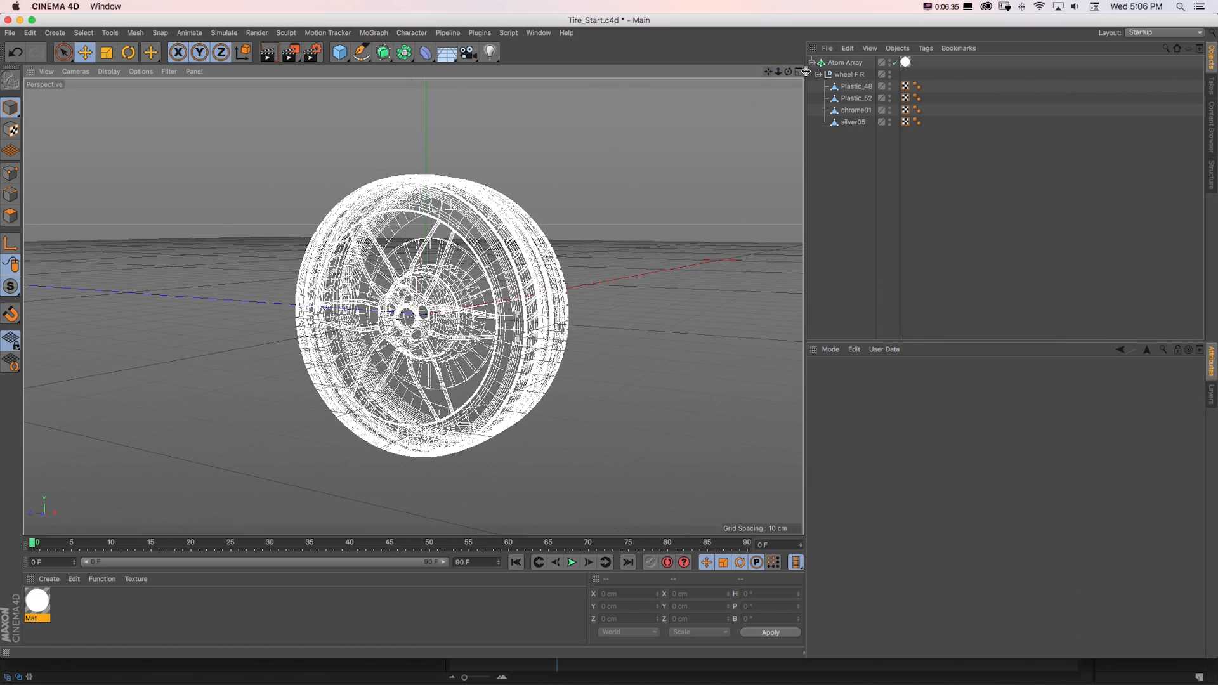
{"action": "left_click", "coordinate": [845, 62]}
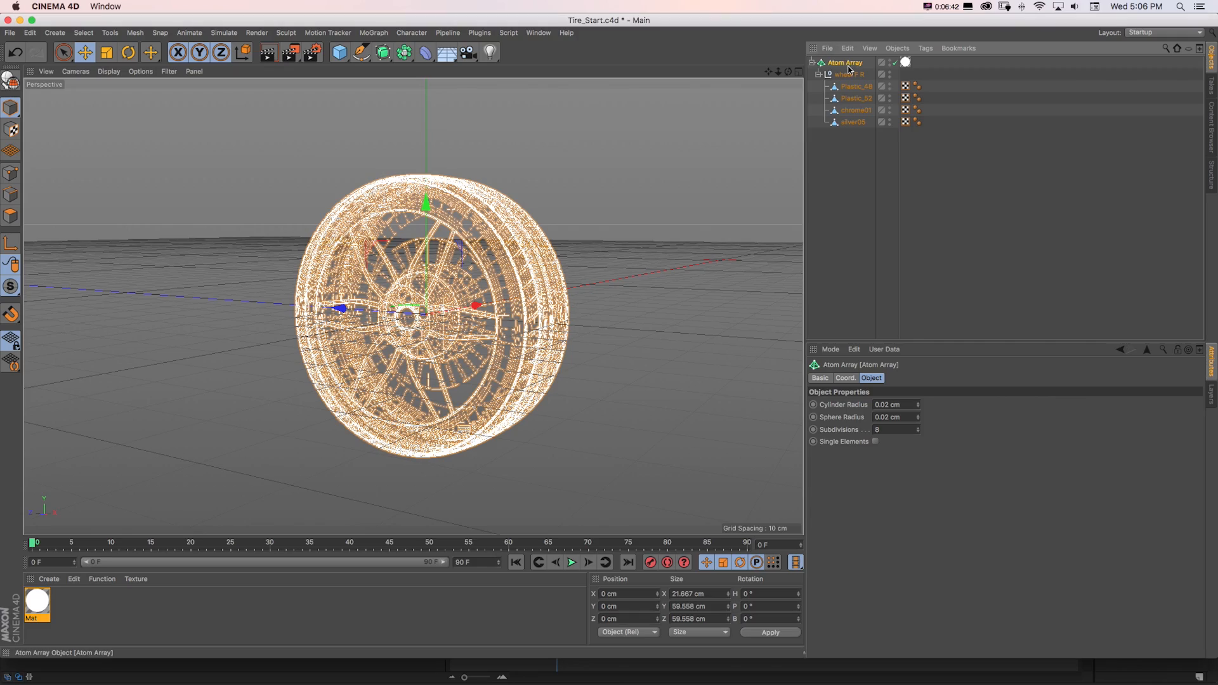
{"action": "left_click", "coordinate": [845, 378]}
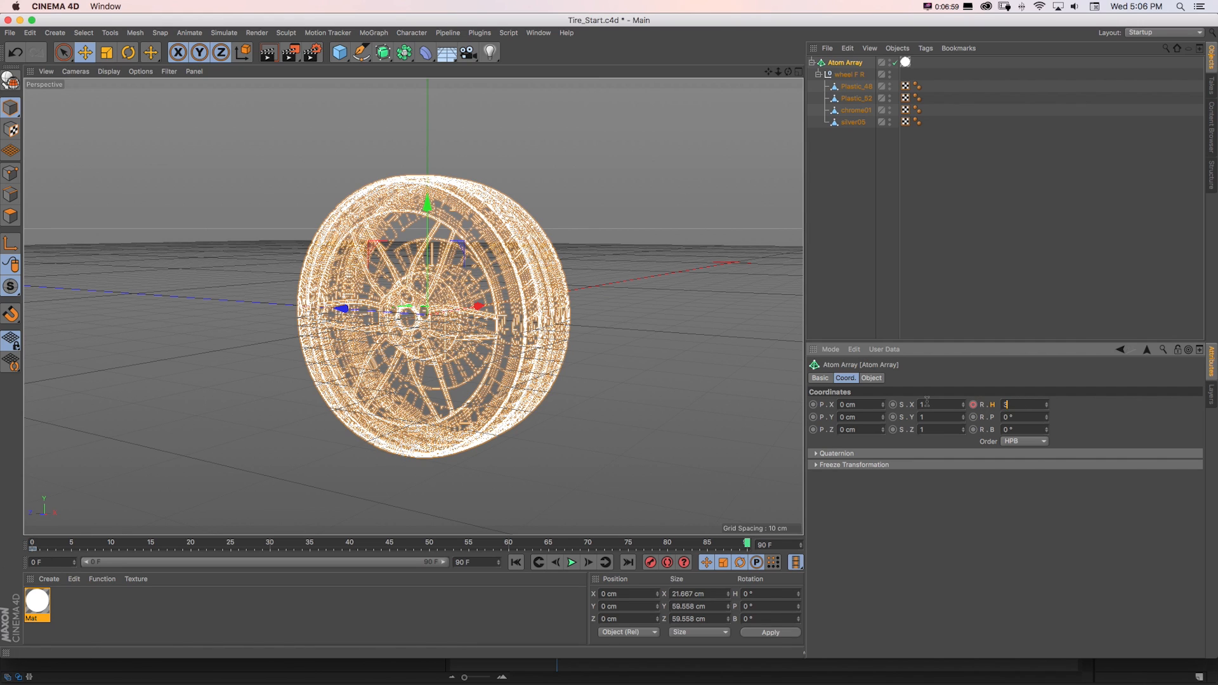
{"action": "type", "text": "359 °"}
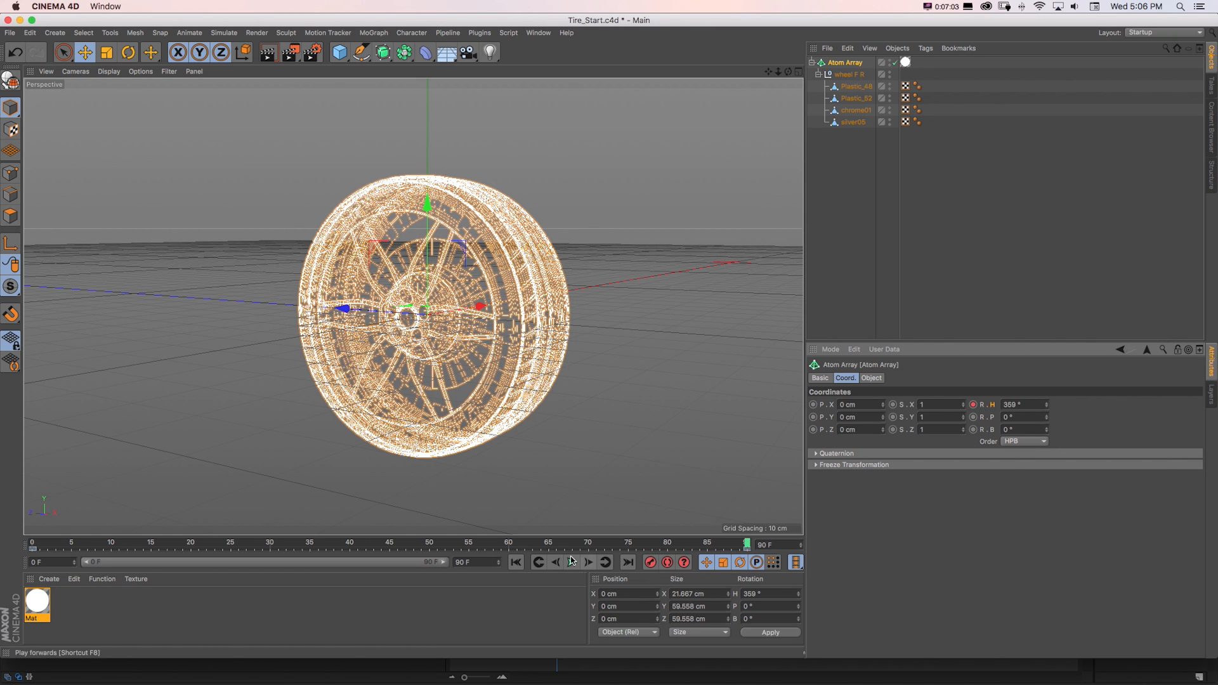
{"action": "left_click", "coordinate": [570, 562]}
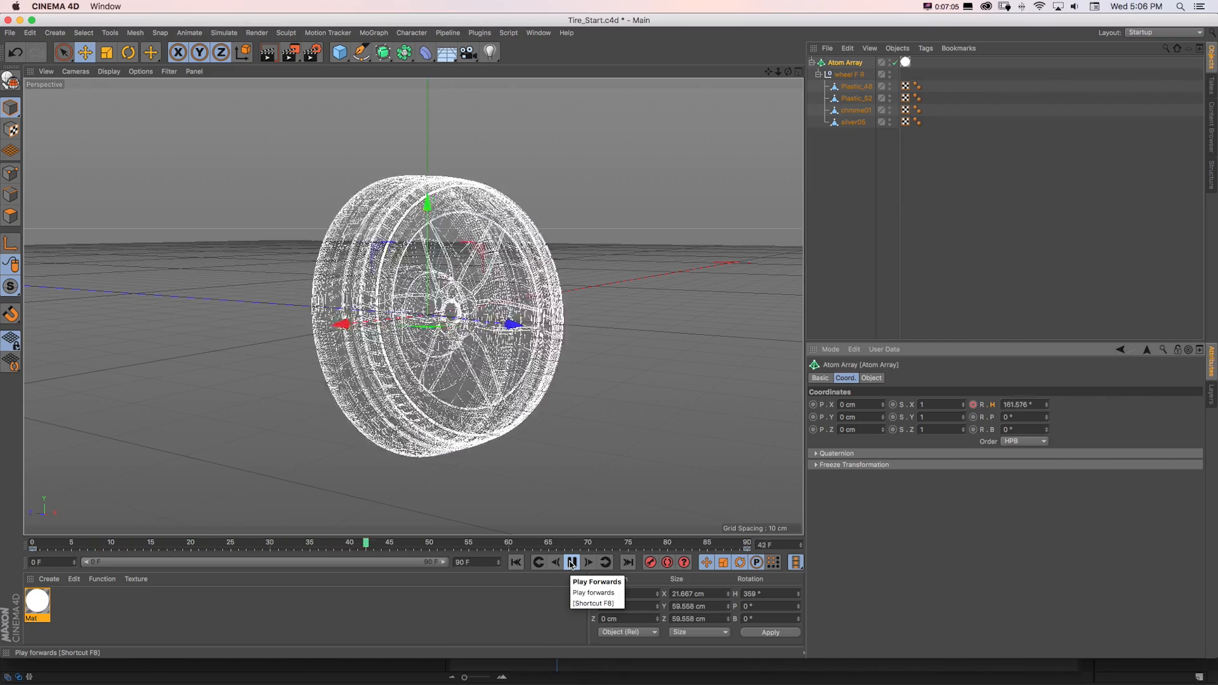
{"action": "left_click", "coordinate": [570, 562]}
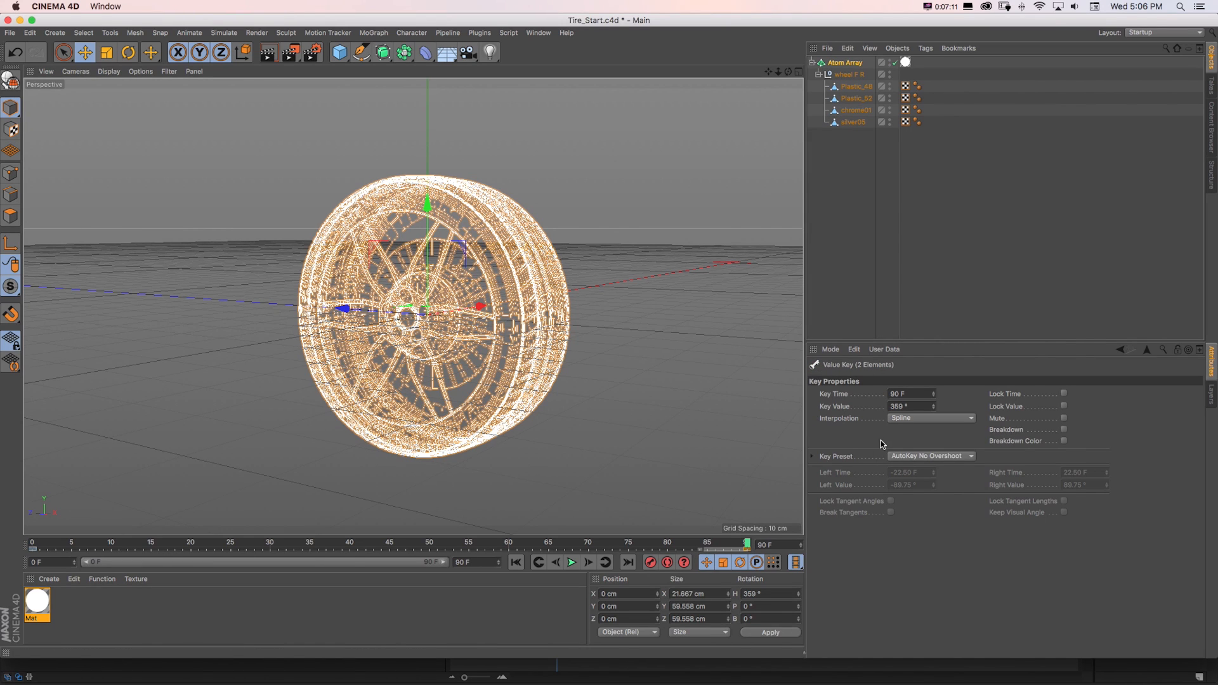
- Make the rotation keys linear and play the spin repeatedly to confirm constant speed
{"action": "left_click", "coordinate": [932, 419]}
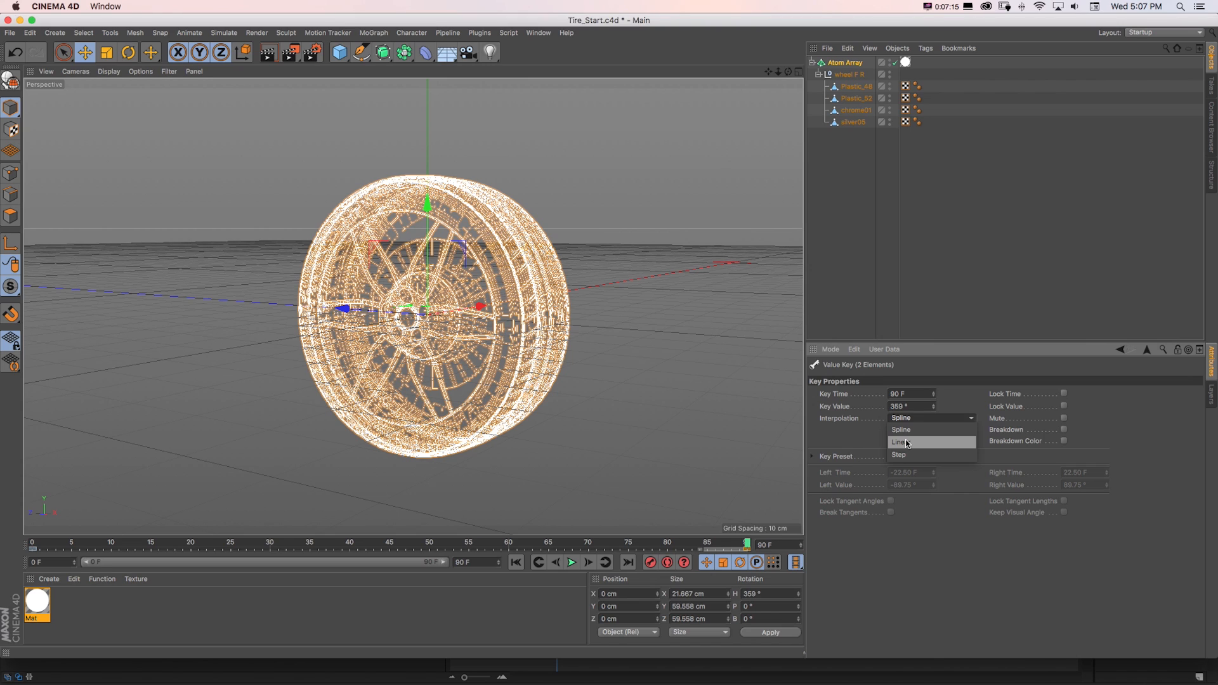
{"action": "left_click", "coordinate": [904, 442]}
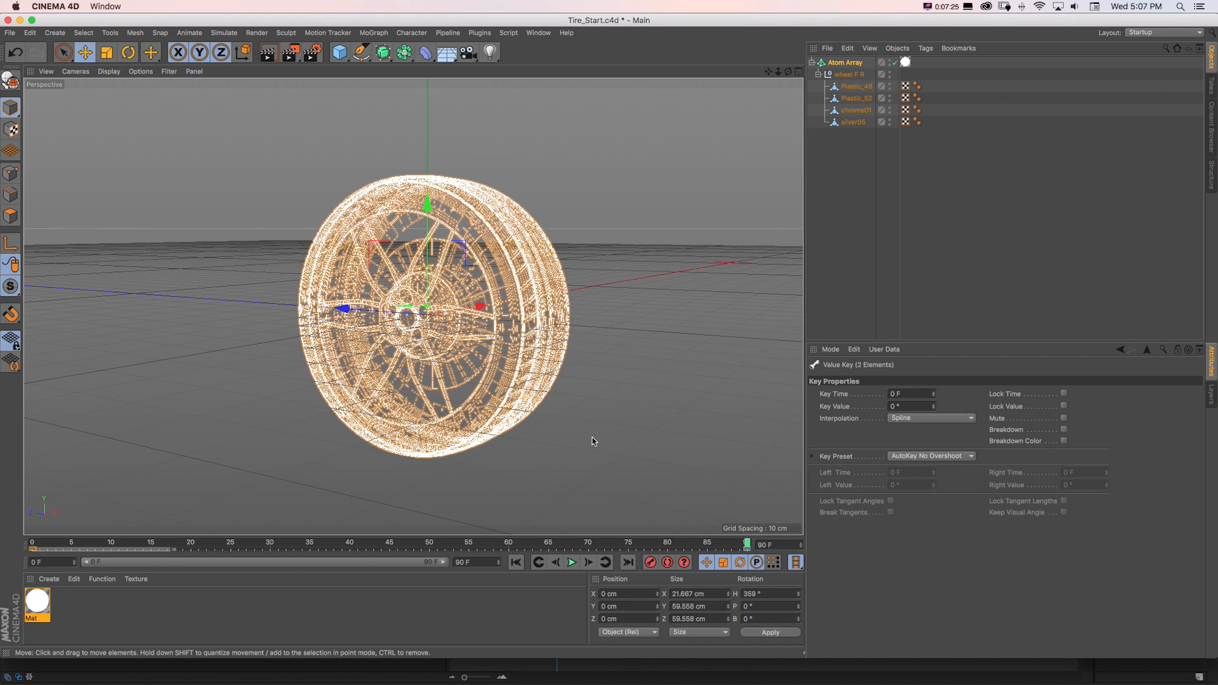
{"action": "mouse_move", "coordinate": [913, 420]}
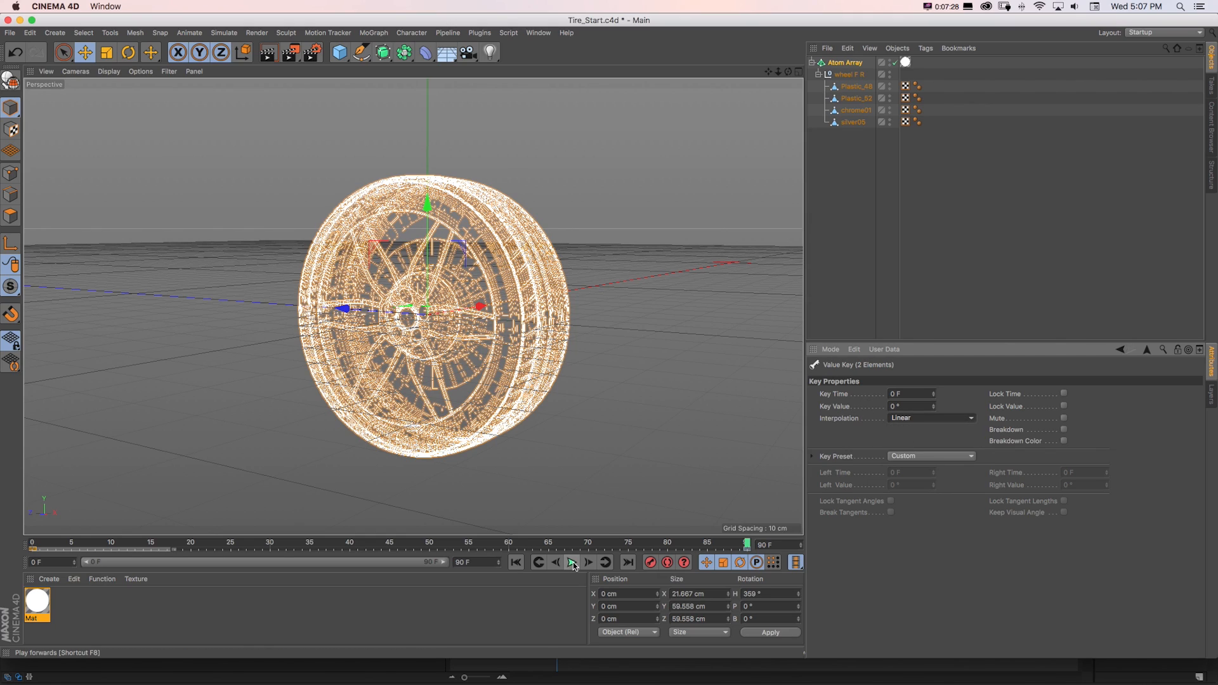
{"action": "left_click", "coordinate": [572, 564]}
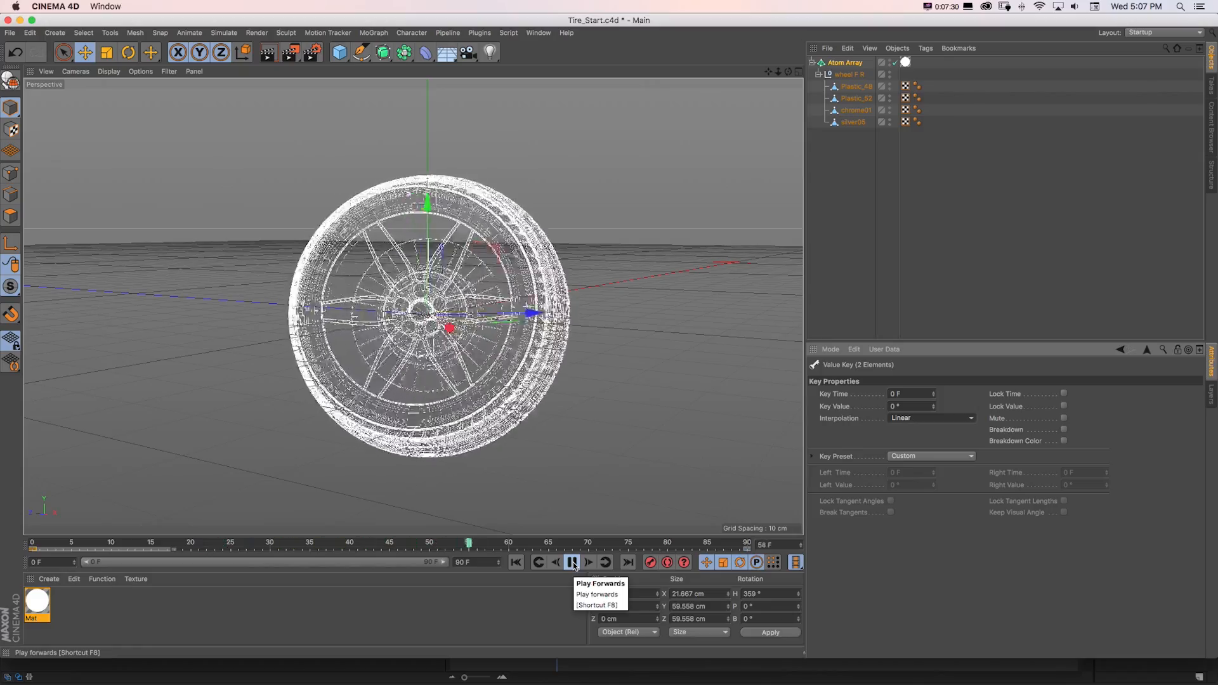
{"action": "left_click", "coordinate": [572, 563]}
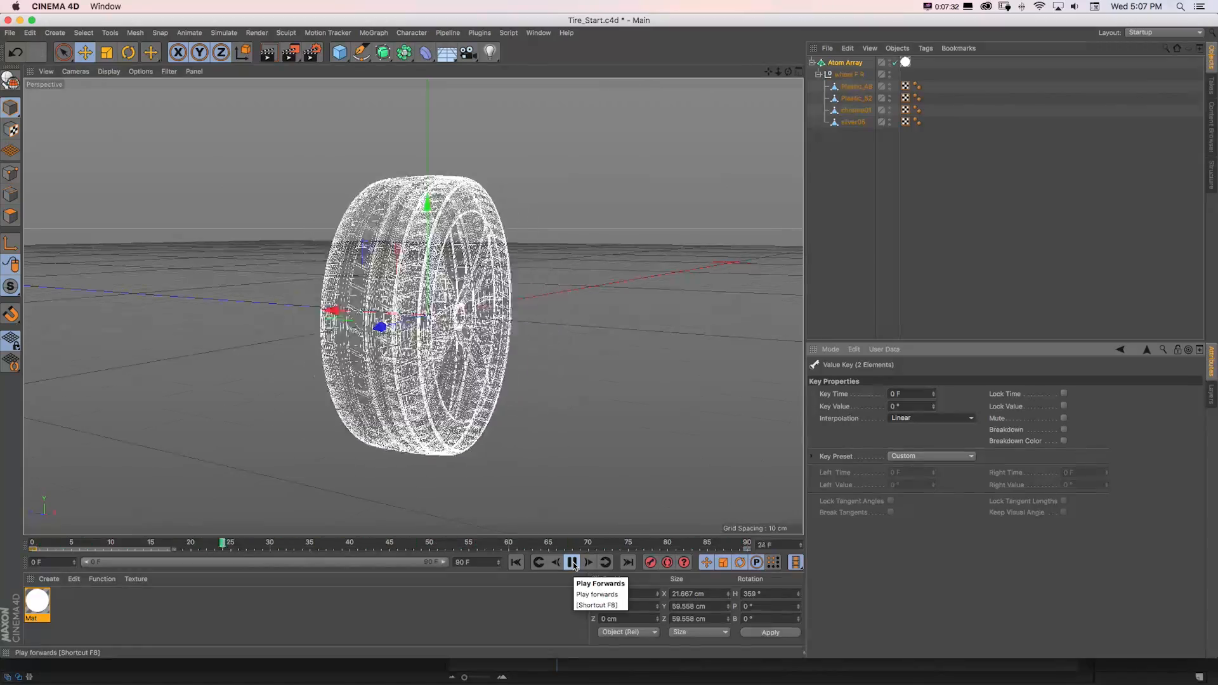
{"action": "left_click", "coordinate": [572, 562]}
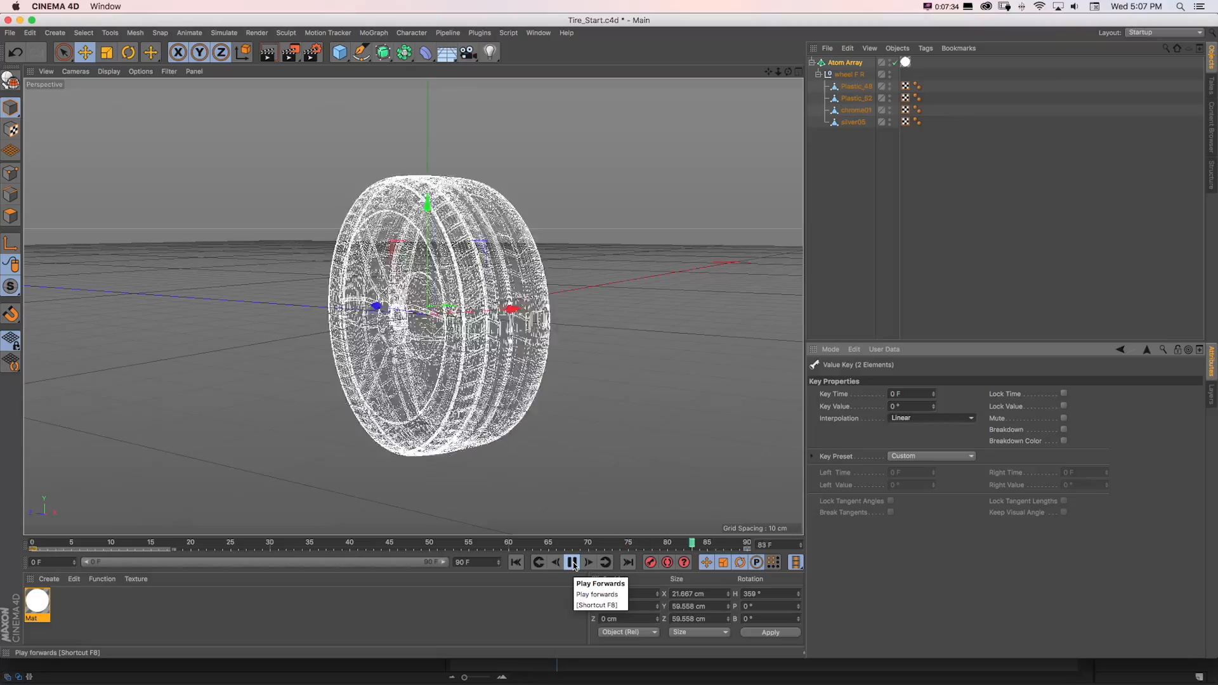
{"action": "left_click", "coordinate": [572, 562]}
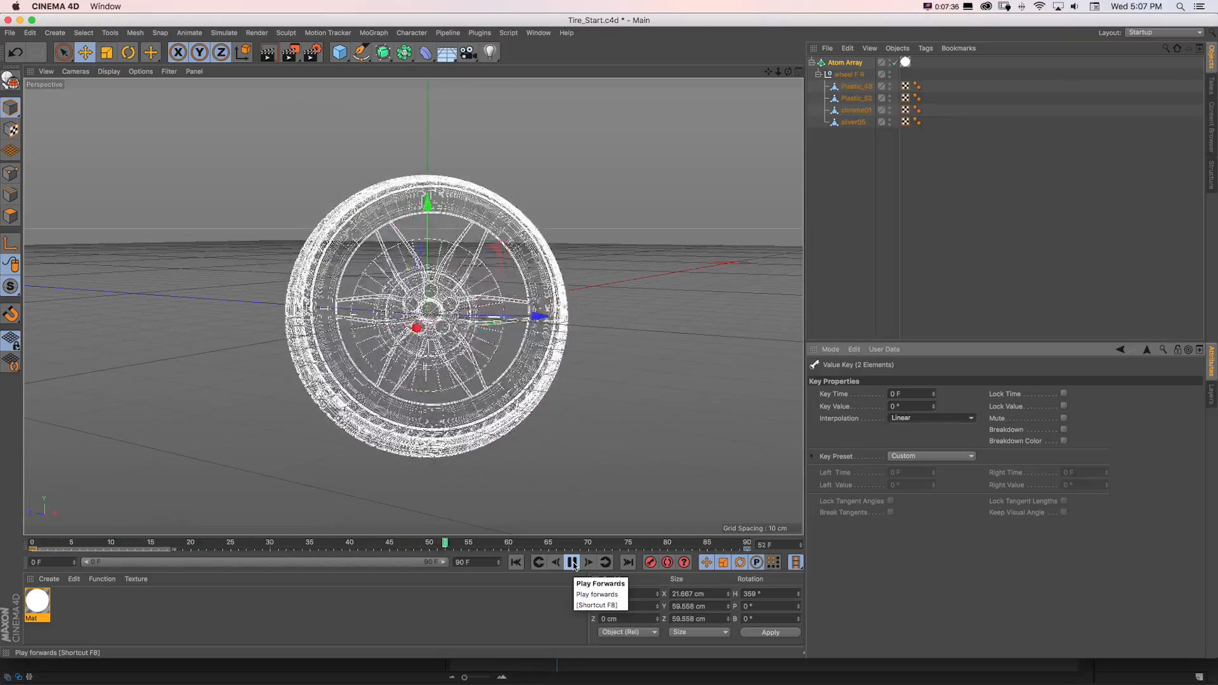
{"action": "left_click", "coordinate": [572, 562]}
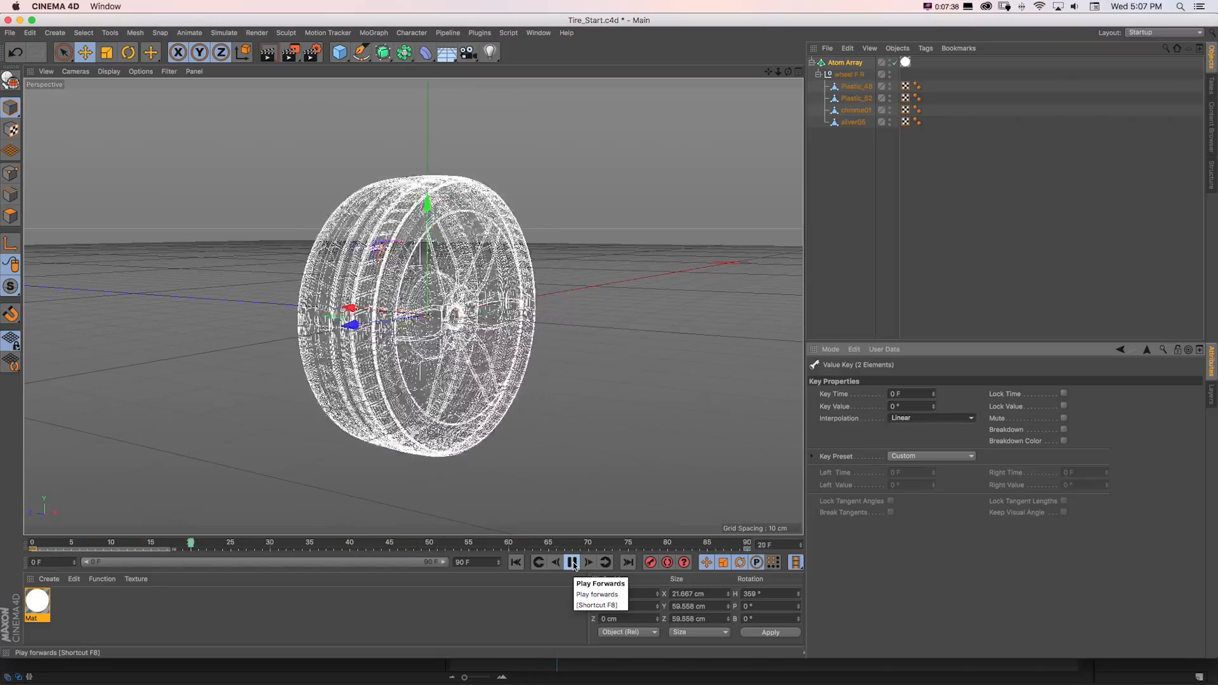
{"action": "left_click", "coordinate": [571, 562]}
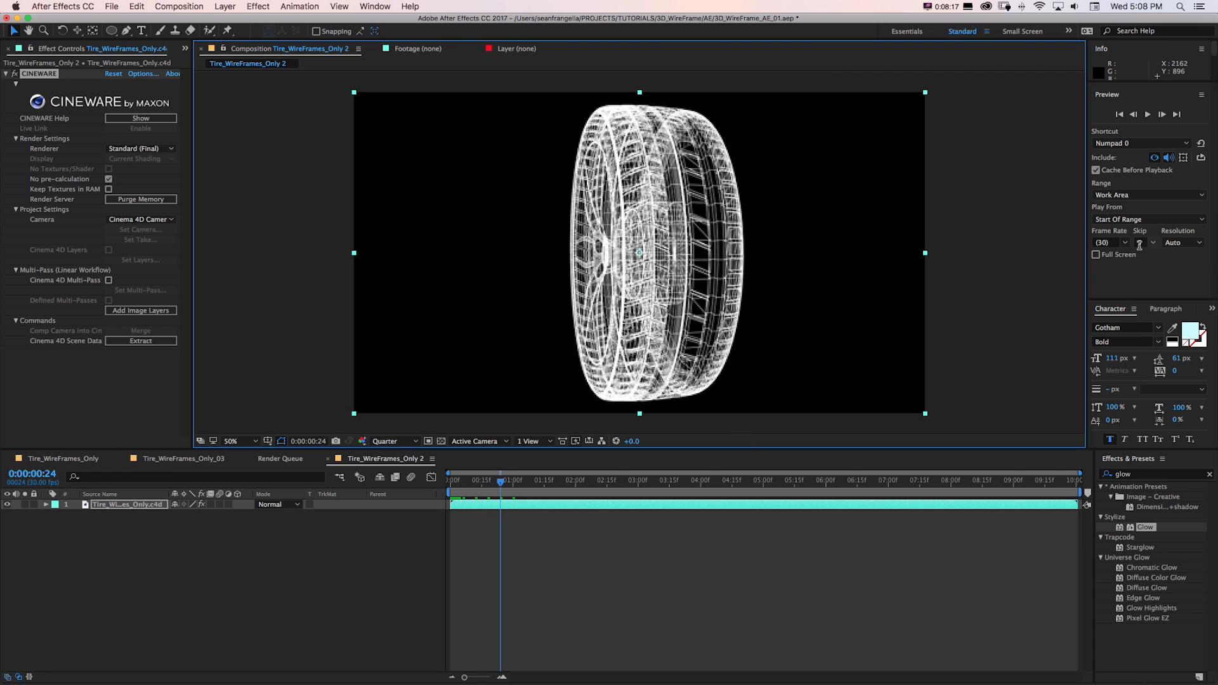
{"action": "mouse_move", "coordinate": [386, 446]}
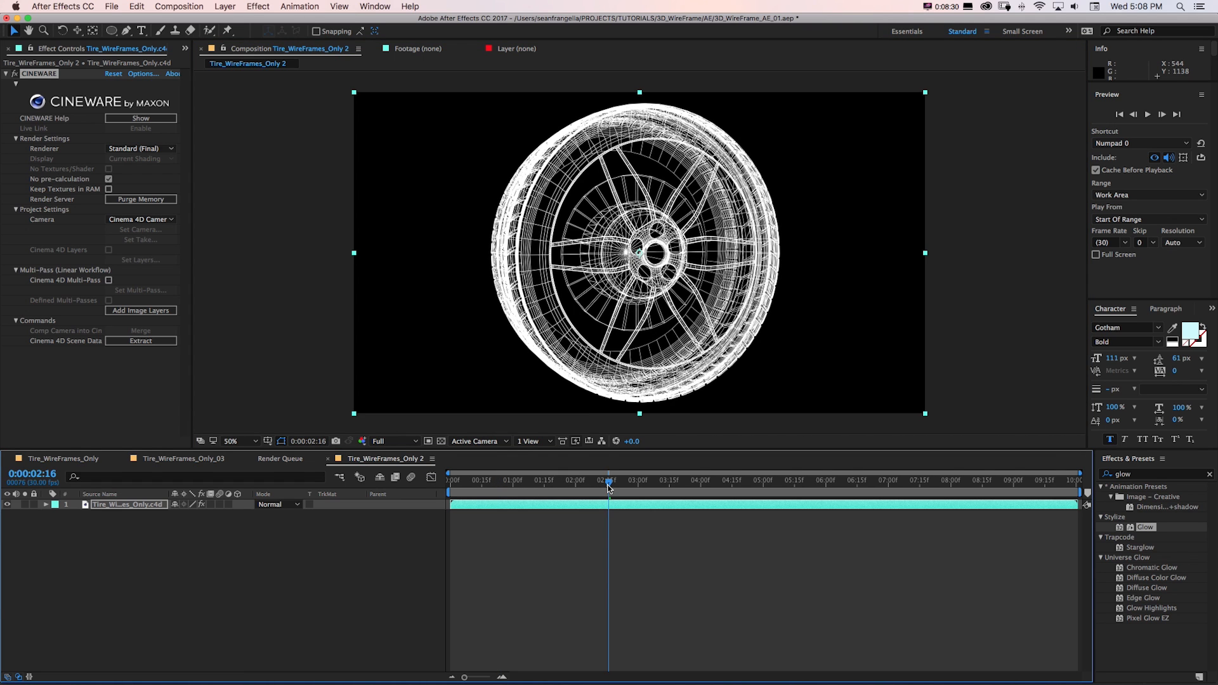
- Search Effects & Presets for 'fill' with the comp parked at 0:00:02:16
{"action": "left_click", "coordinate": [429, 442]}
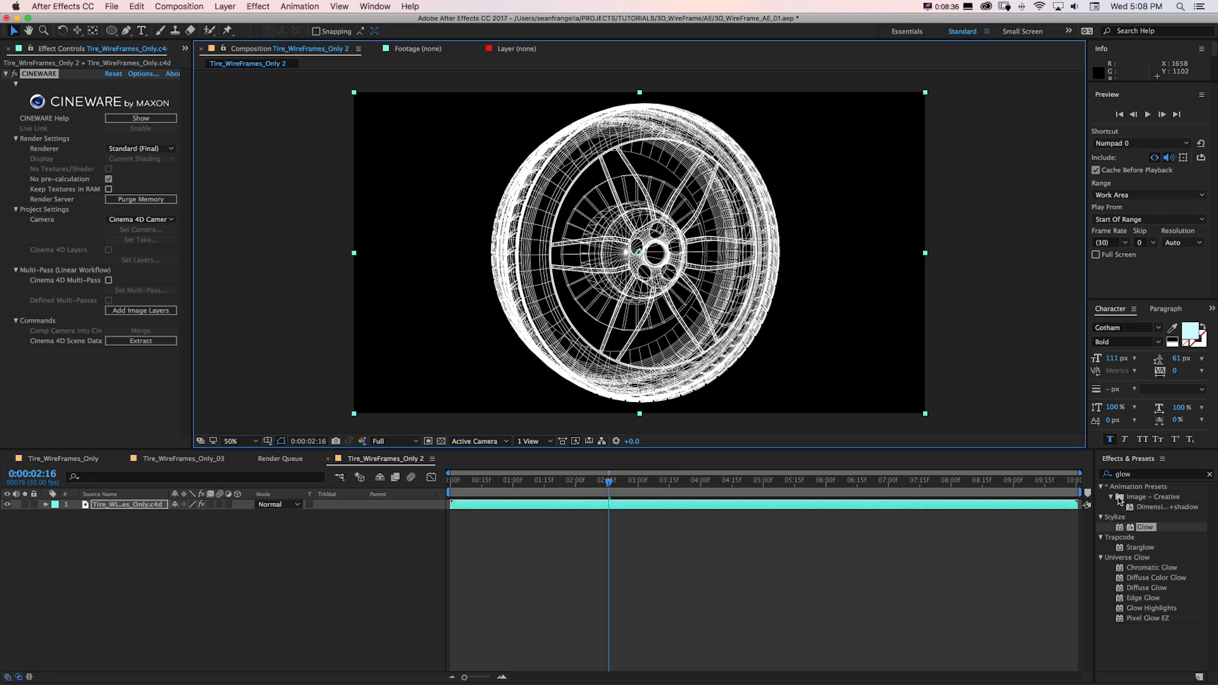
{"action": "type", "text": "fill"}
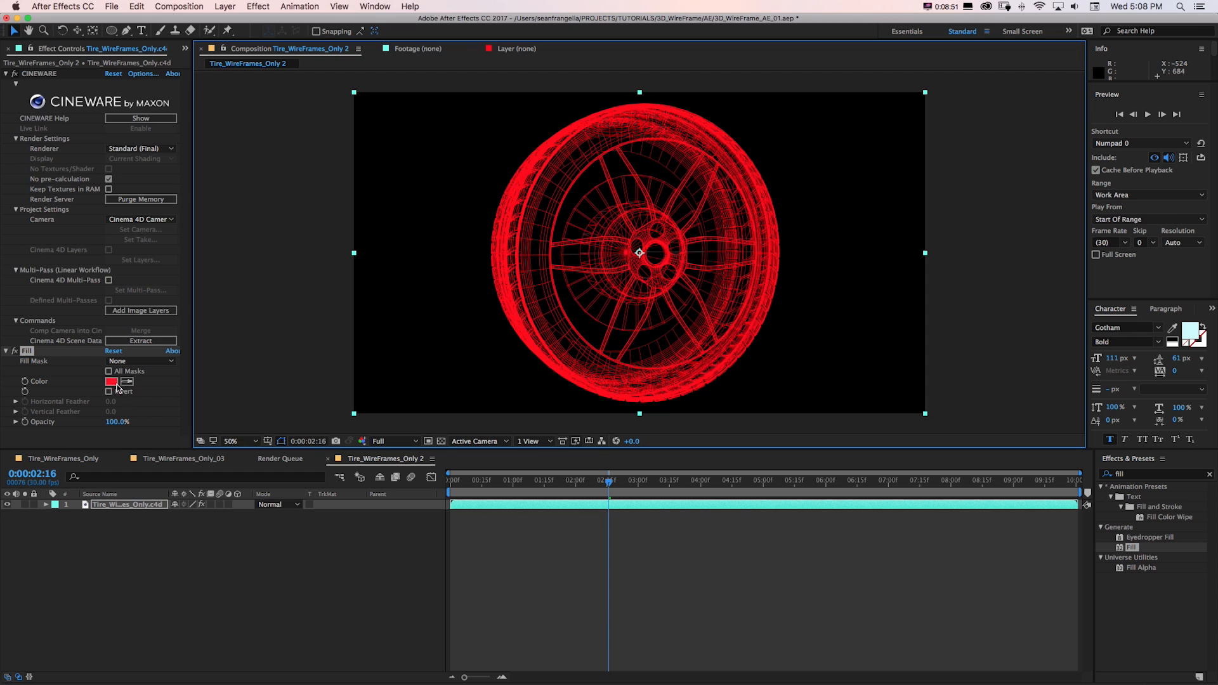
- Set the tire's Fill colour to bright cyan 00DBFF in the colour picker
{"action": "left_click", "coordinate": [111, 381]}
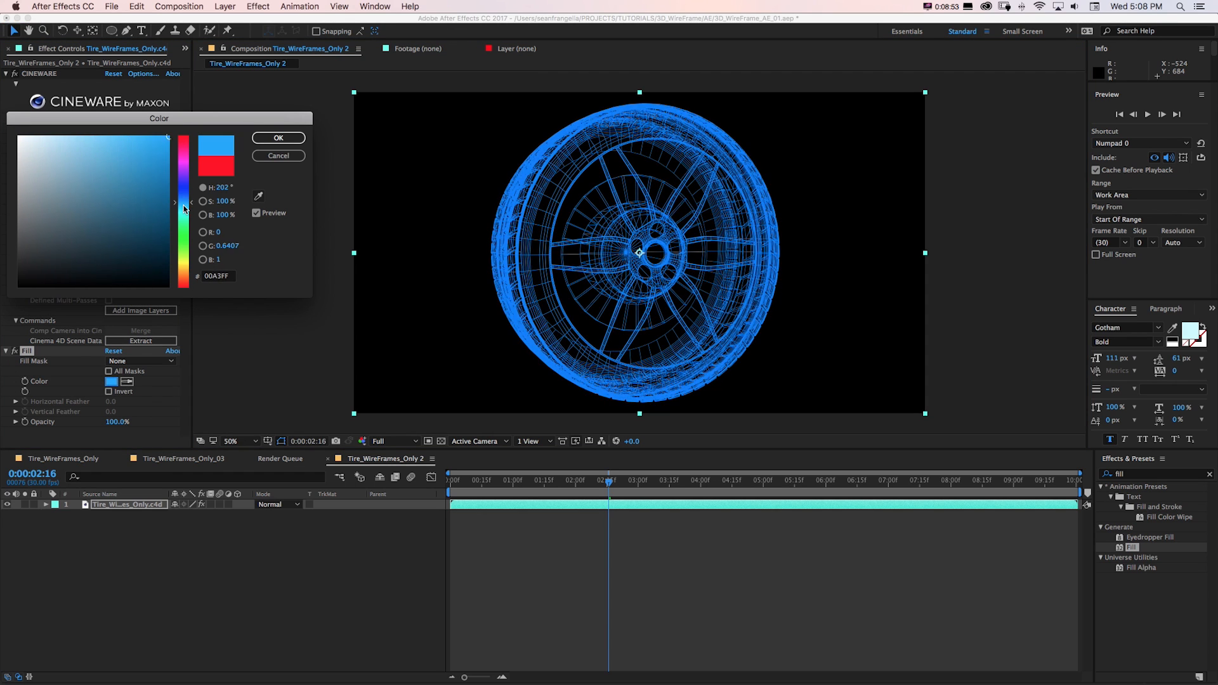
{"action": "left_click_drag", "start_coordinate": [183, 208], "coordinate": [183, 220]}
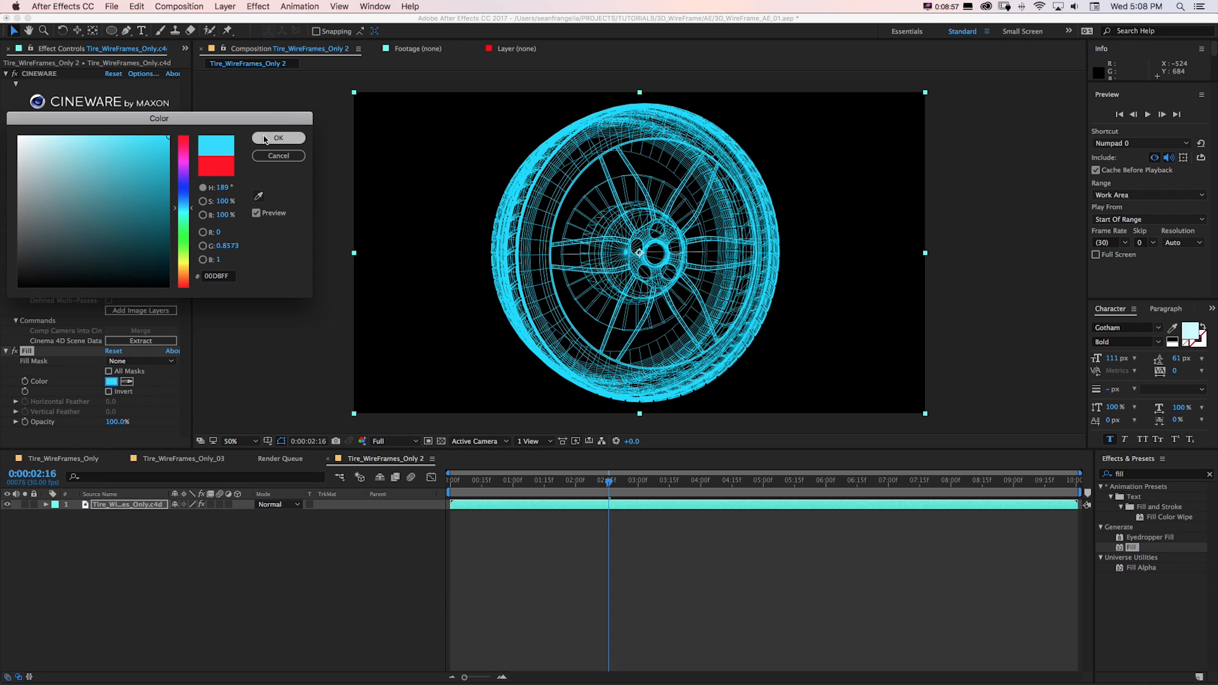
{"action": "left_click", "coordinate": [278, 137]}
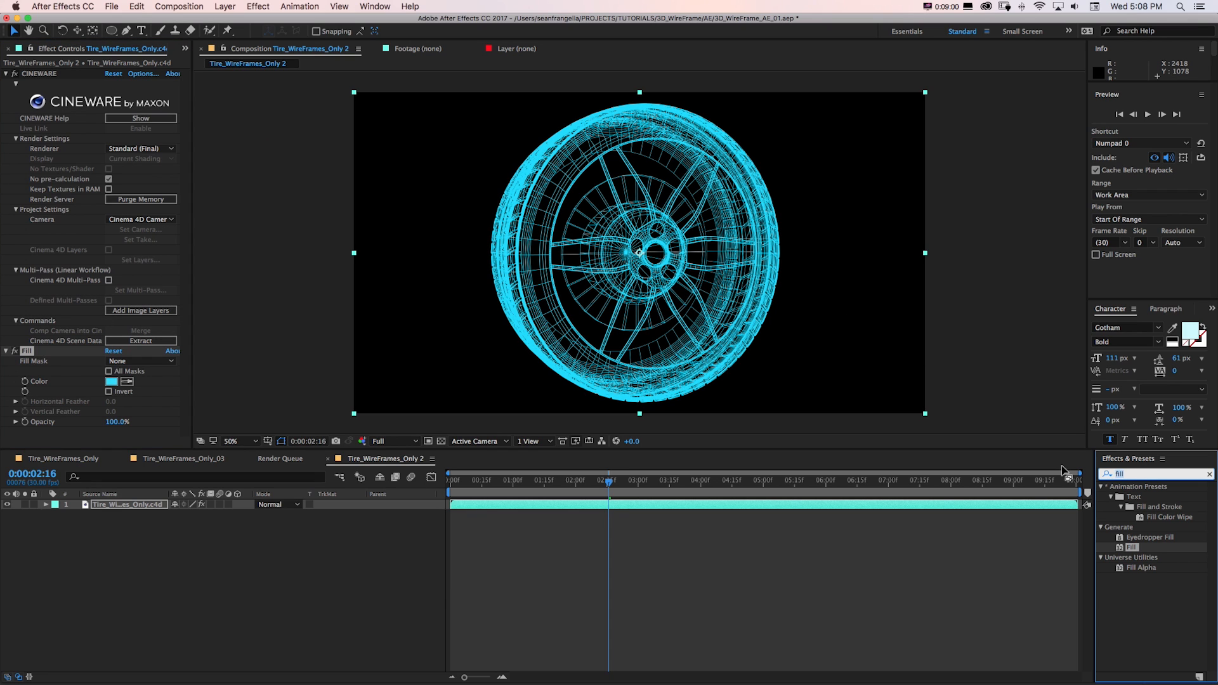
- Add a Glow effect to the cyan tire and tone it down to radius 33, intensity 0.5
{"action": "type", "text": "glow"}
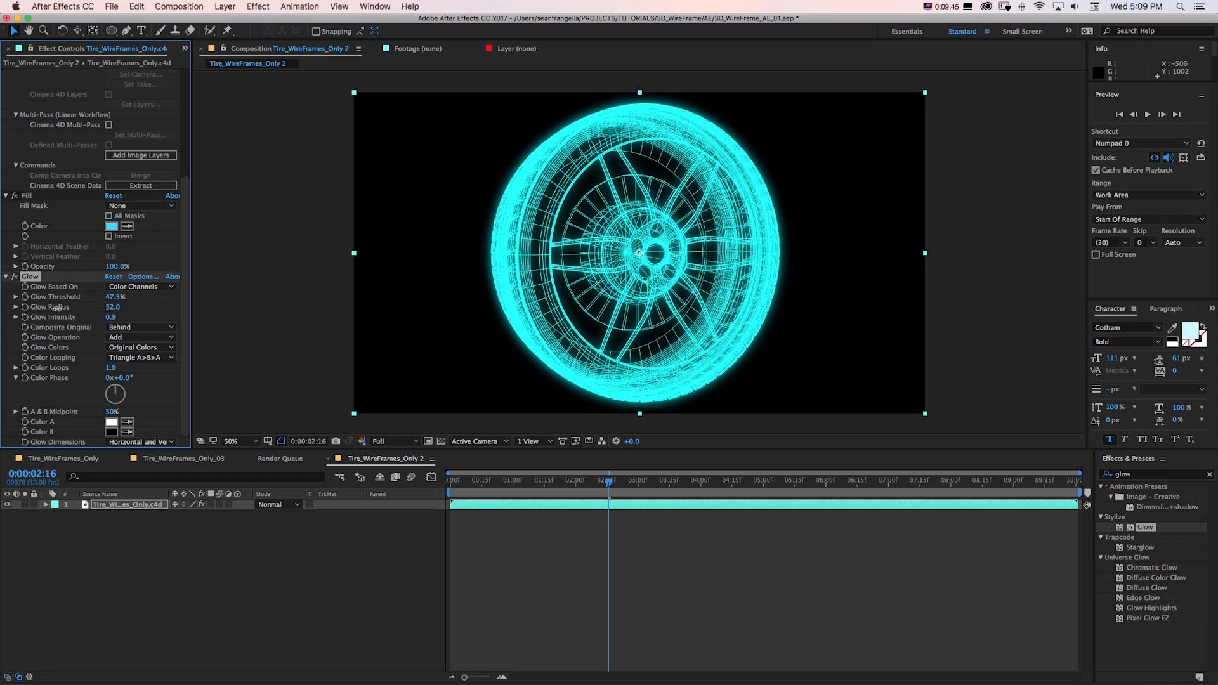
{"action": "left_click_drag", "start_coordinate": [113, 317], "coordinate": [88, 317]}
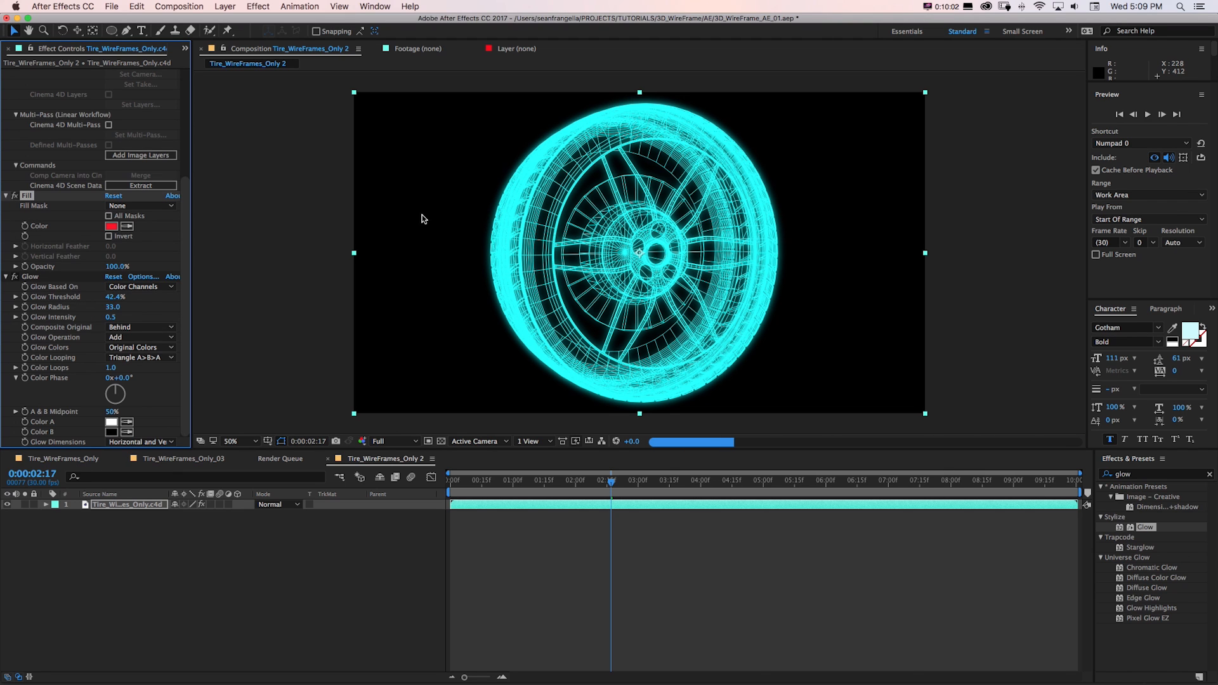
- Recolour the tire's Fill to a deeper blue, hue 210° (007FFF)
{"action": "left_click", "coordinate": [93, 226]}
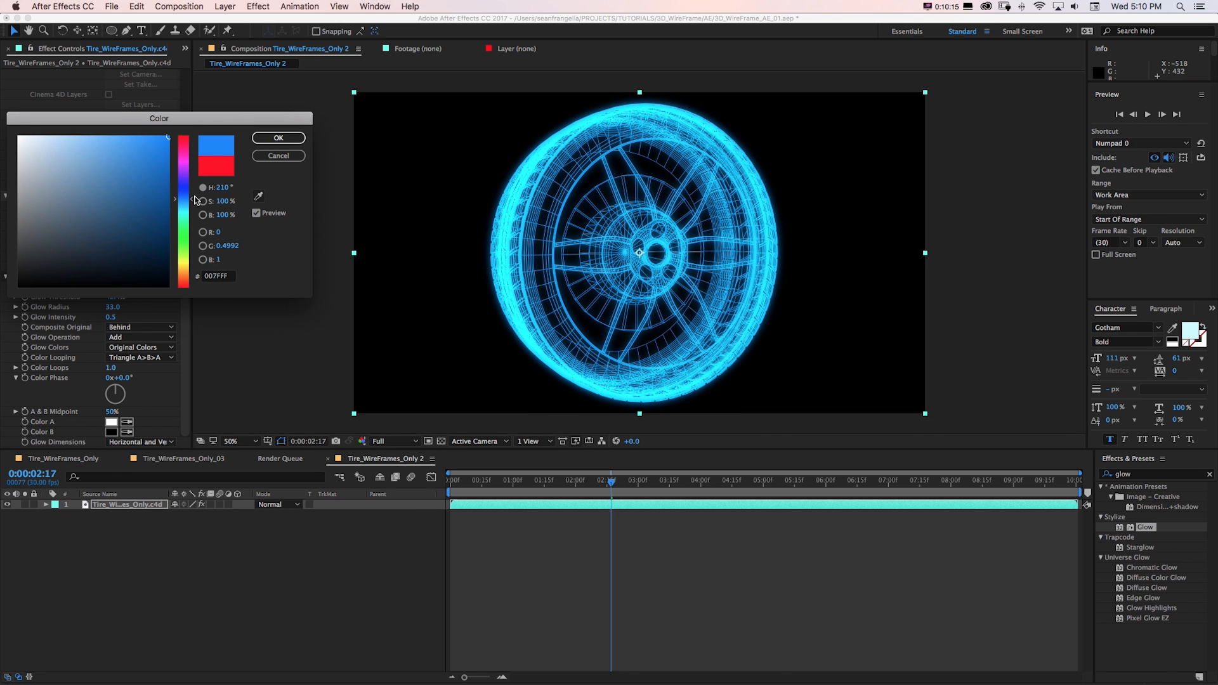
{"action": "left_click", "coordinate": [278, 137]}
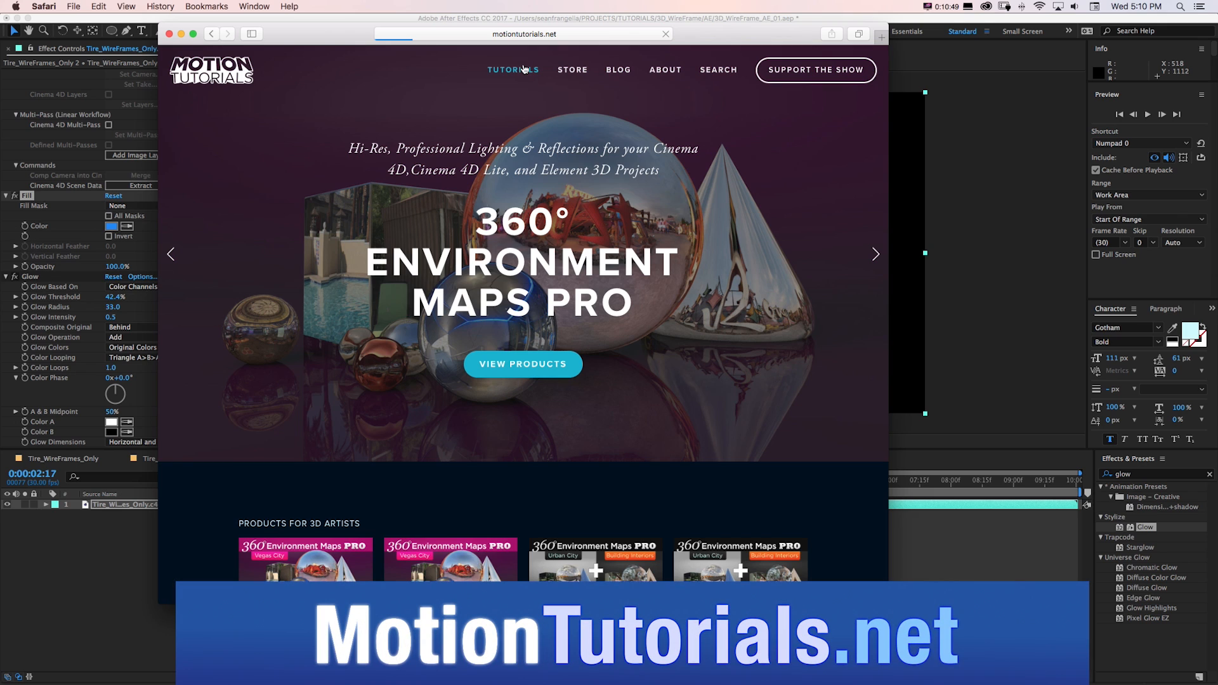
- Show the MotionTutorials.net tutorials list filtered to Cinema 4D Lite, then Advanced level
{"action": "left_click", "coordinate": [514, 70]}
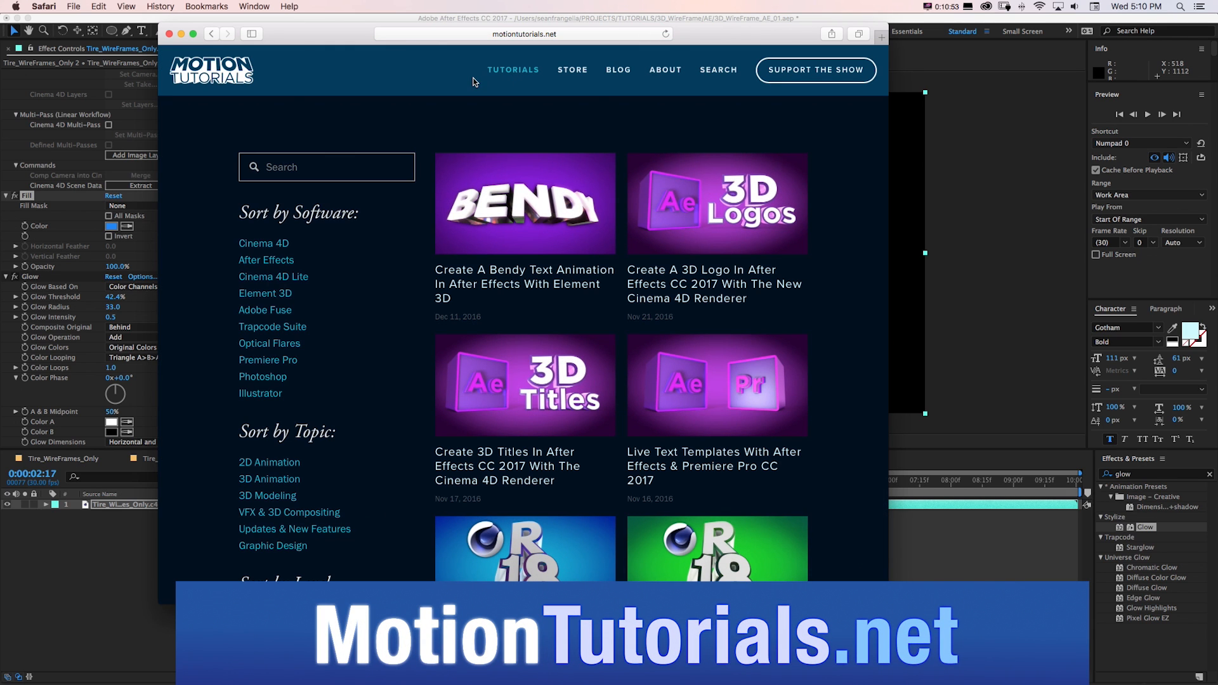
{"action": "scroll", "scroll_direction": "down", "scroll_amount": 3}
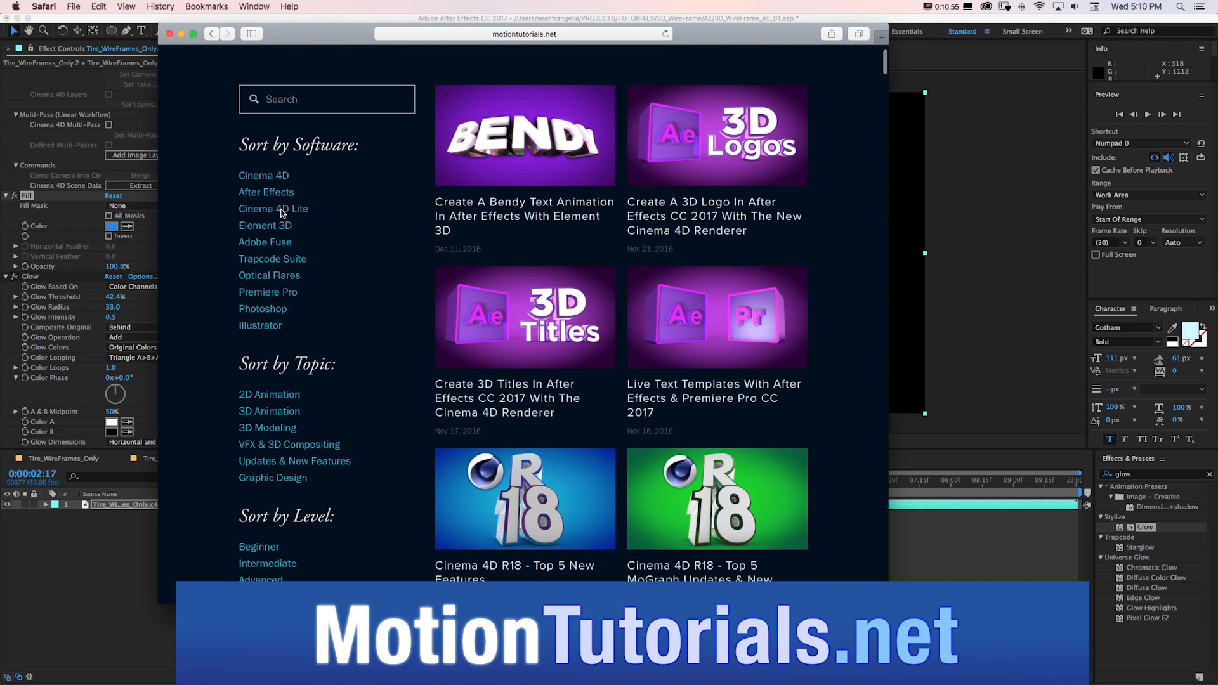
{"action": "left_click", "coordinate": [273, 209]}
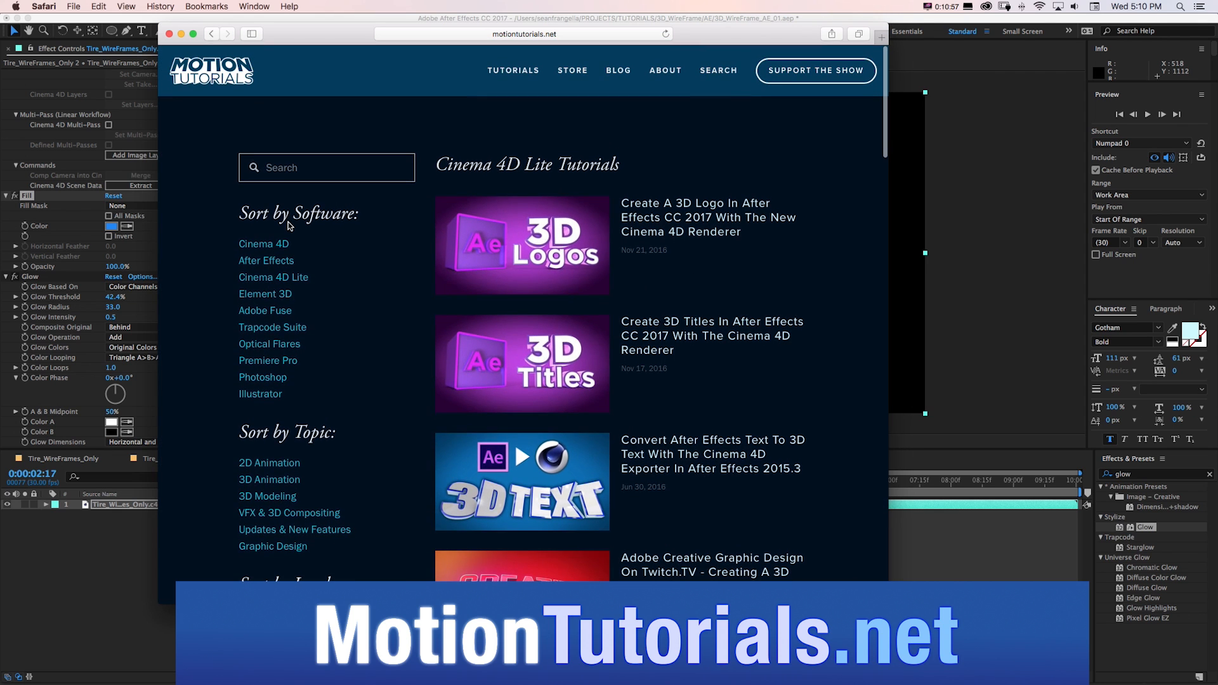
{"action": "scroll", "scroll_direction": "down", "scroll_amount": 3}
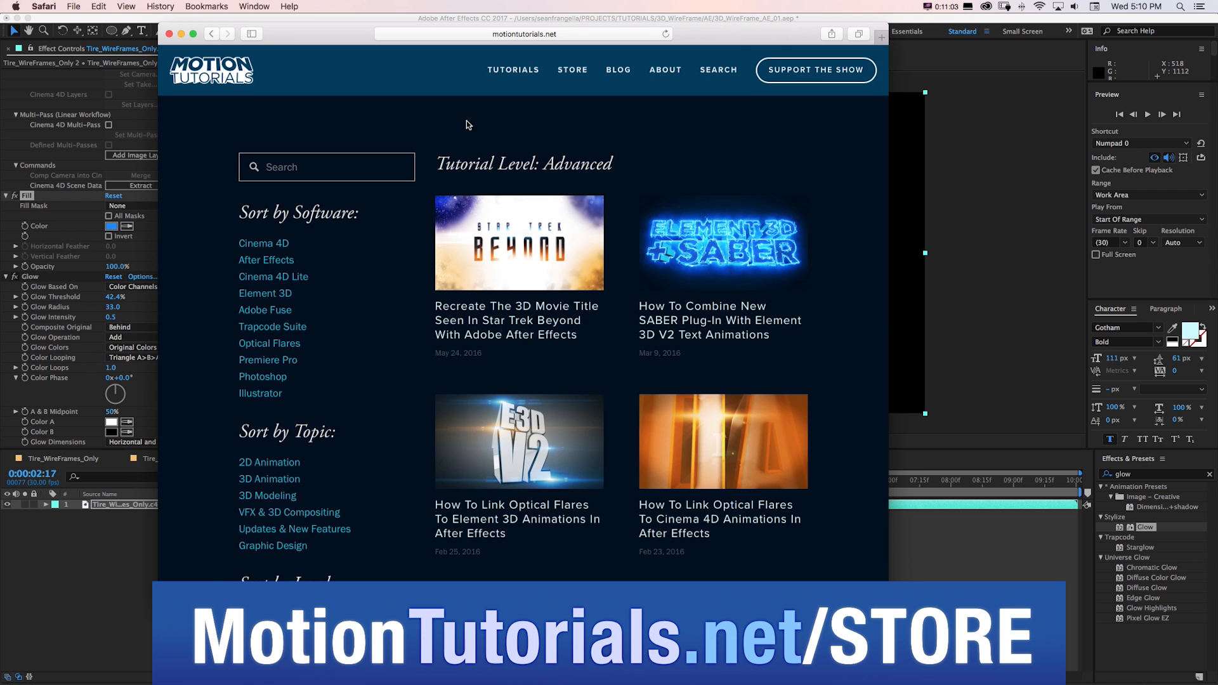
{"action": "mouse_move", "coordinate": [564, 76]}
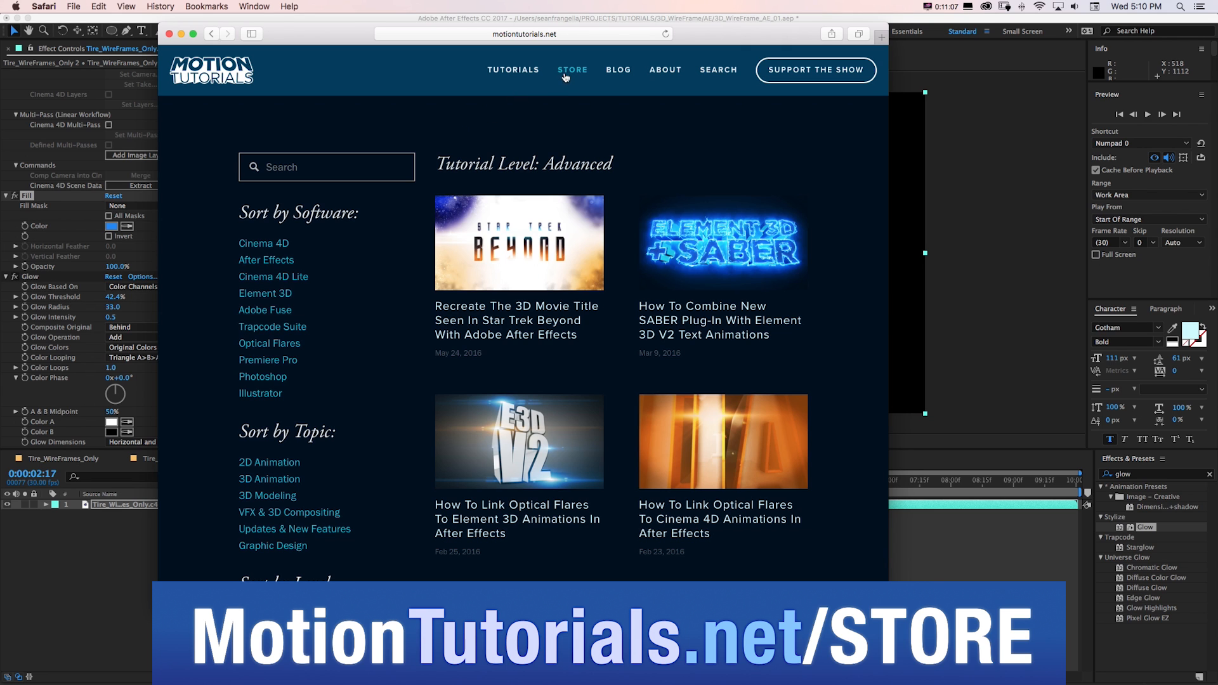
- Browse the store's environment-map and title-effect products, then return to the Tire_WireFrames_Only_03 comp
{"action": "left_click", "coordinate": [572, 70]}
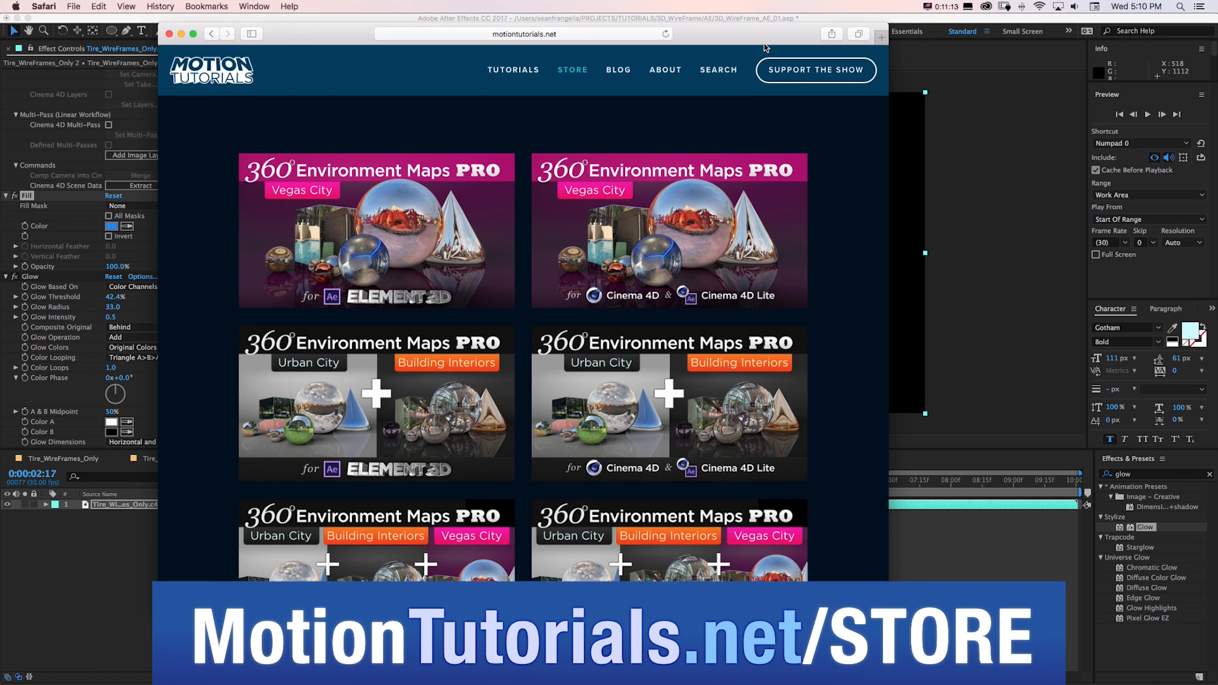
{"action": "scroll", "scroll_direction": "down", "scroll_amount": 3}
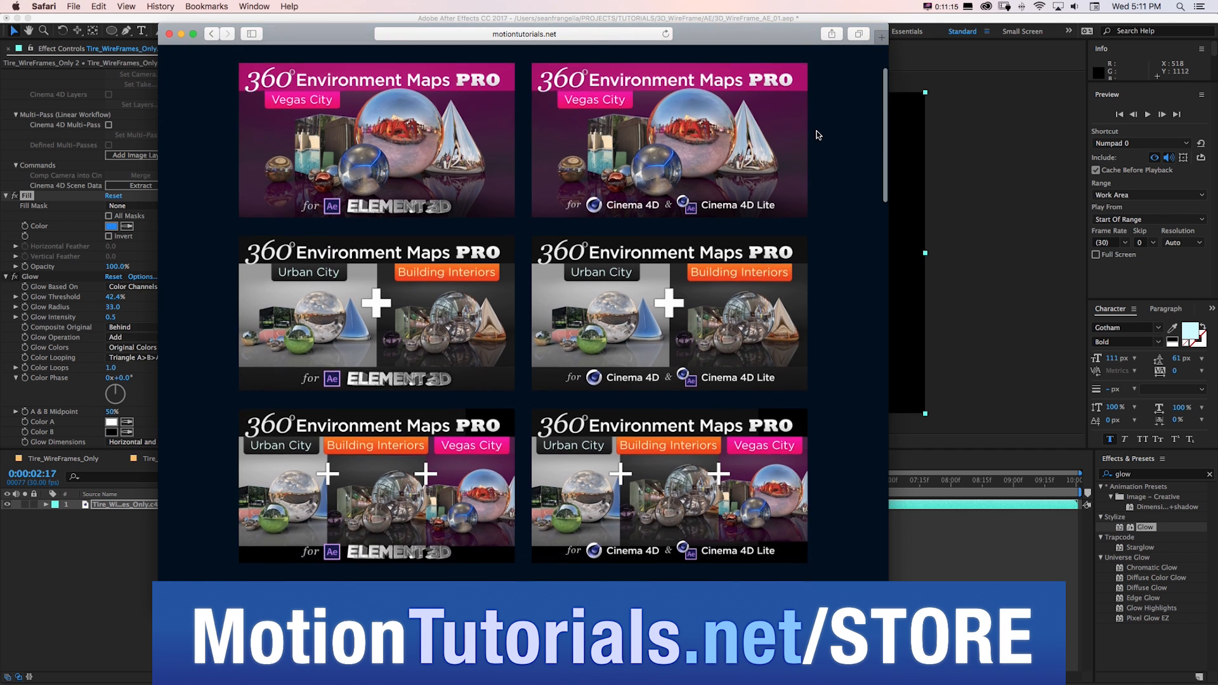
{"action": "scroll", "scroll_direction": "down", "scroll_amount": 3}
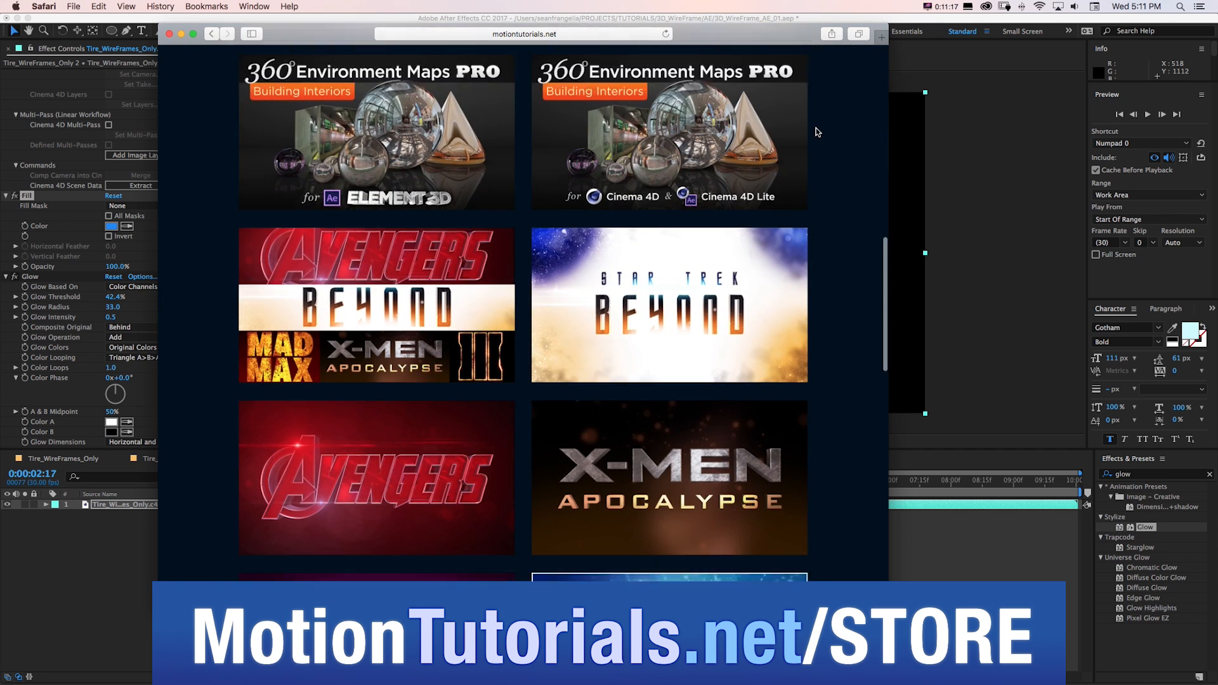
{"action": "scroll", "scroll_direction": "down", "scroll_amount": 3}
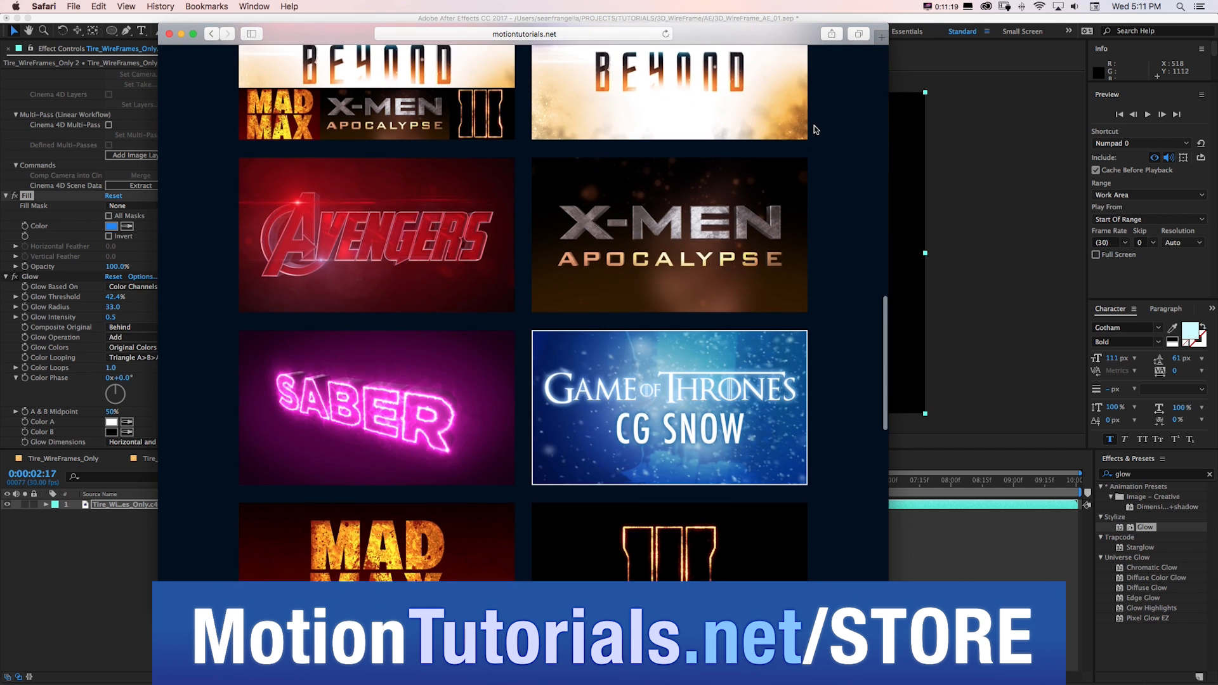
{"action": "scroll", "scroll_direction": "down", "scroll_amount": 3}
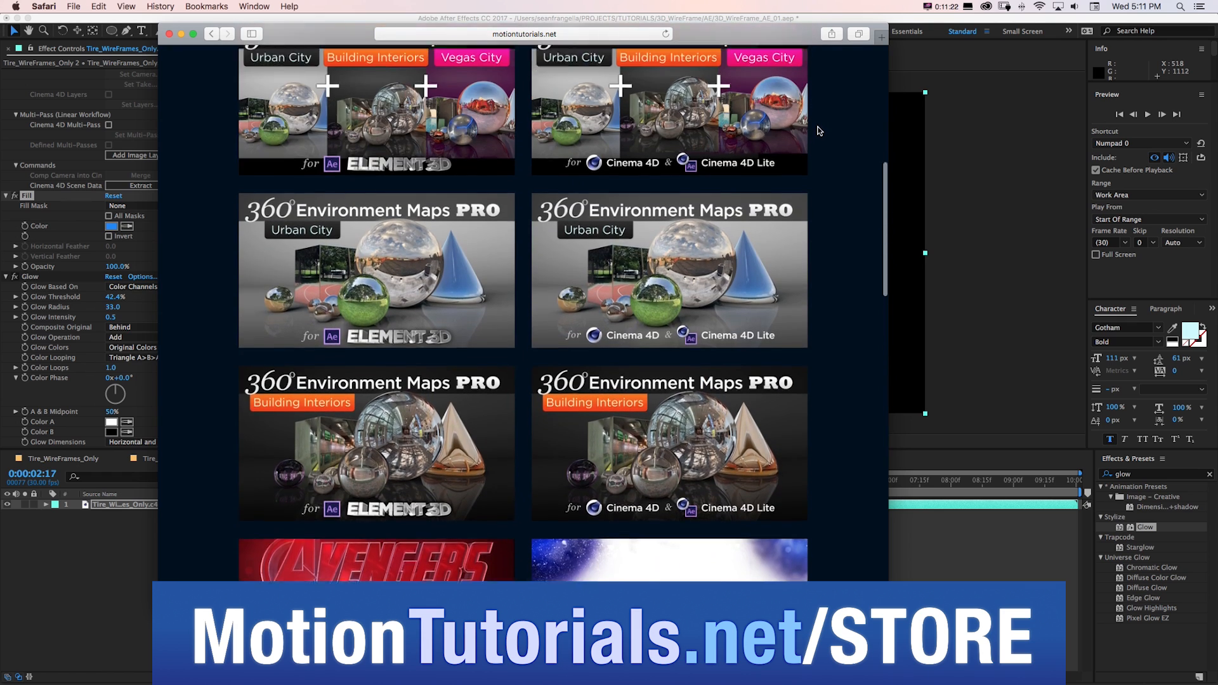
{"action": "scroll", "scroll_direction": "up", "scroll_amount": 3}
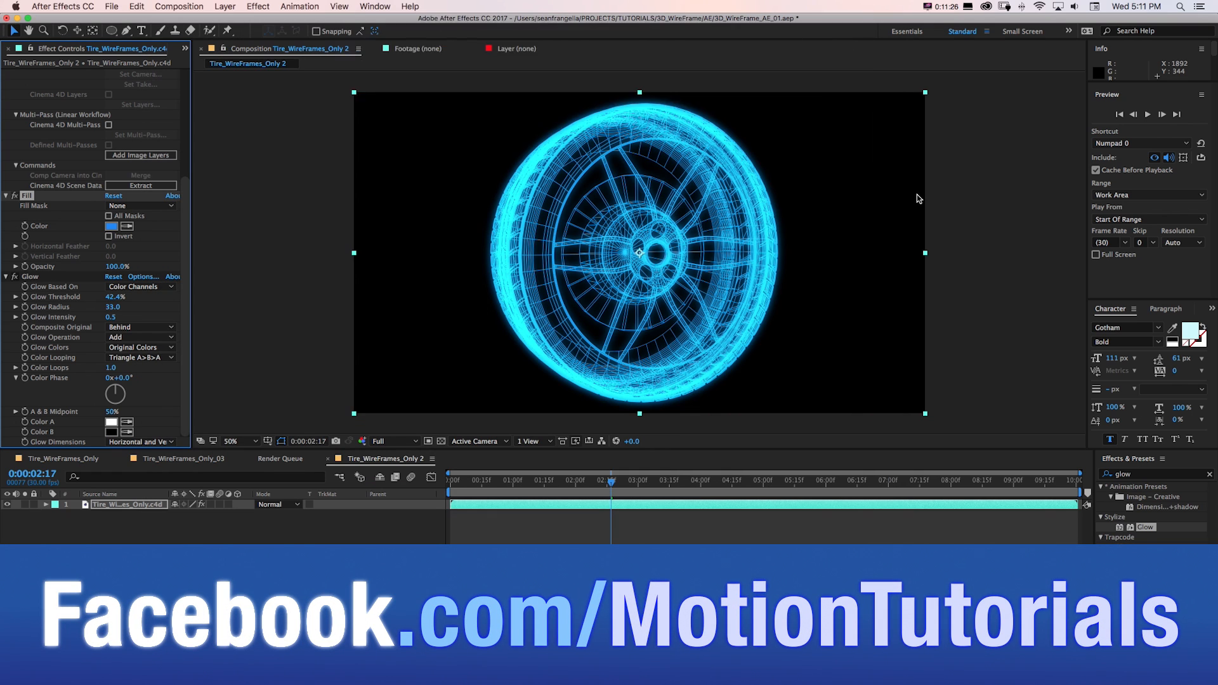
{"action": "left_click", "coordinate": [180, 460]}
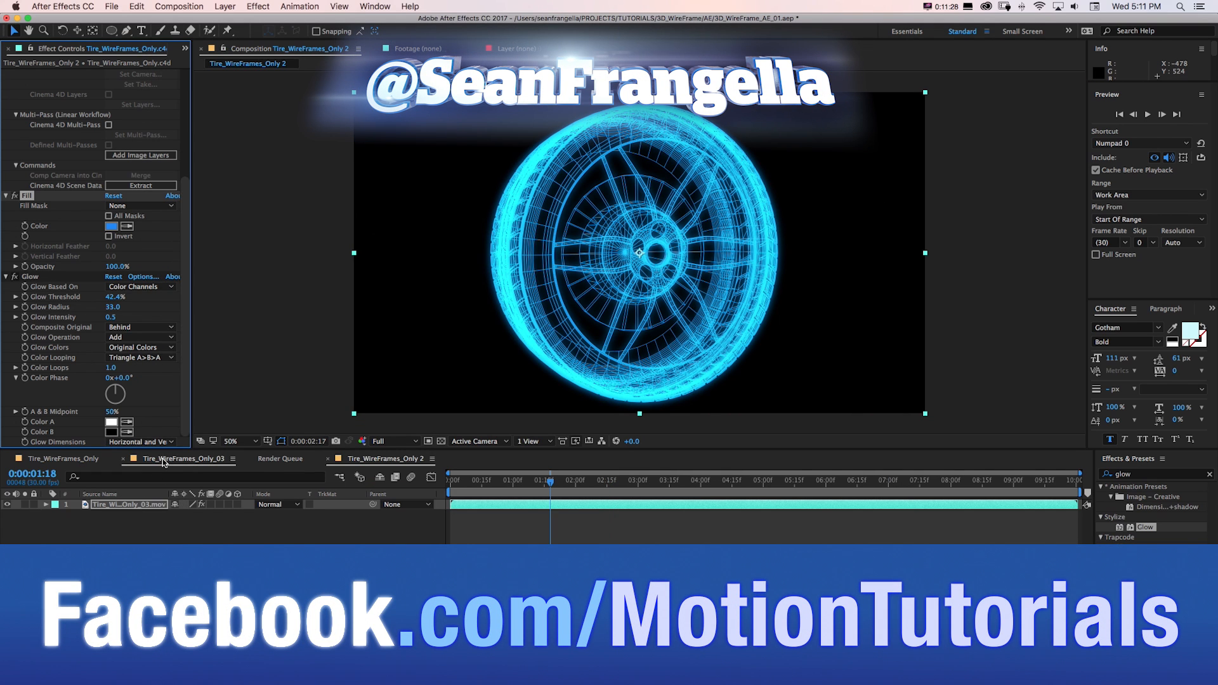